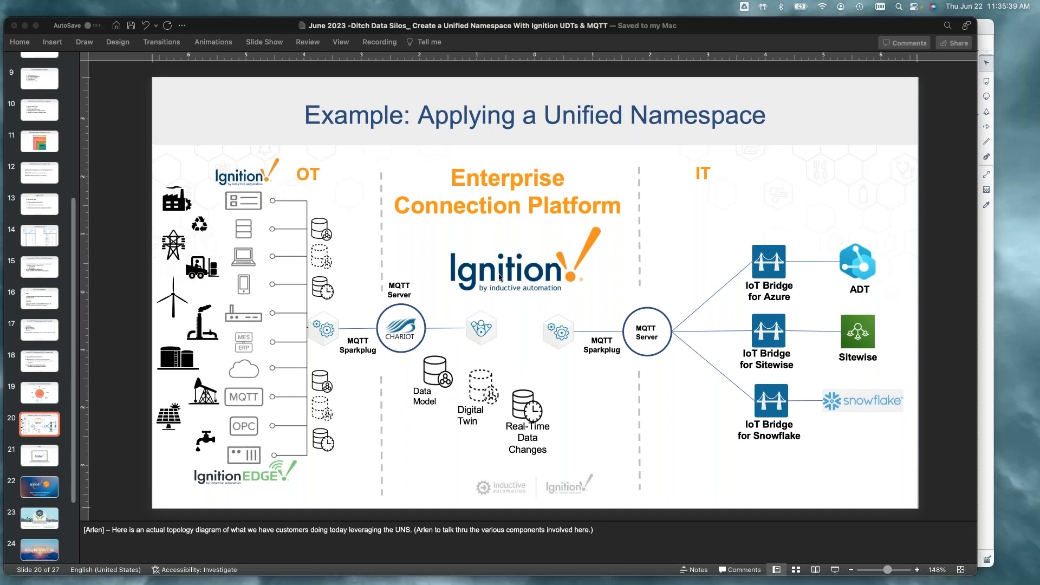
pyautogui.moveTo(488, 280)
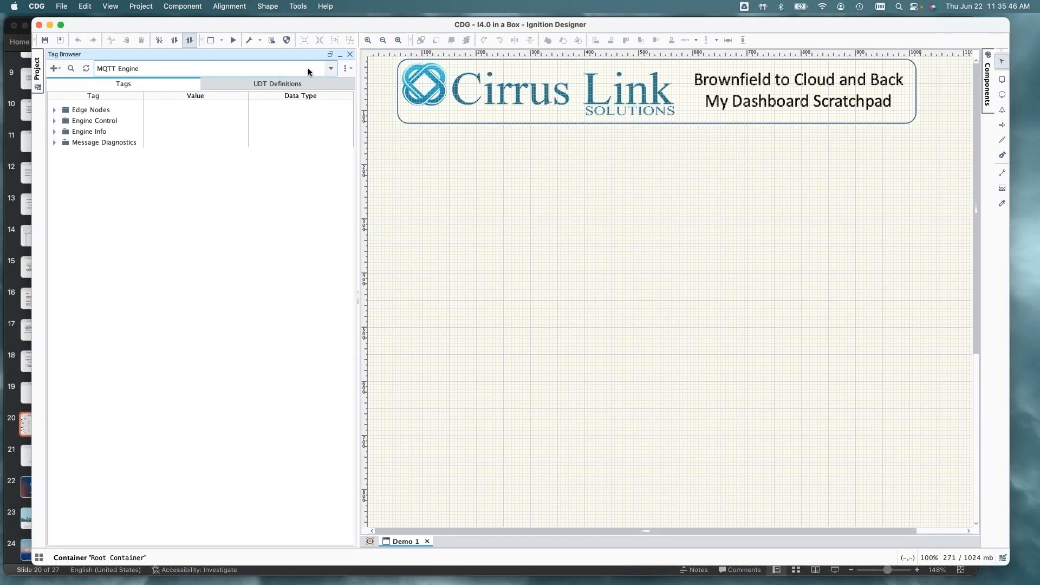
# Keep MQTT Engine as provider and explore Edge Nodes, briefly opening KC ABB Device
pyautogui.click(330, 68)
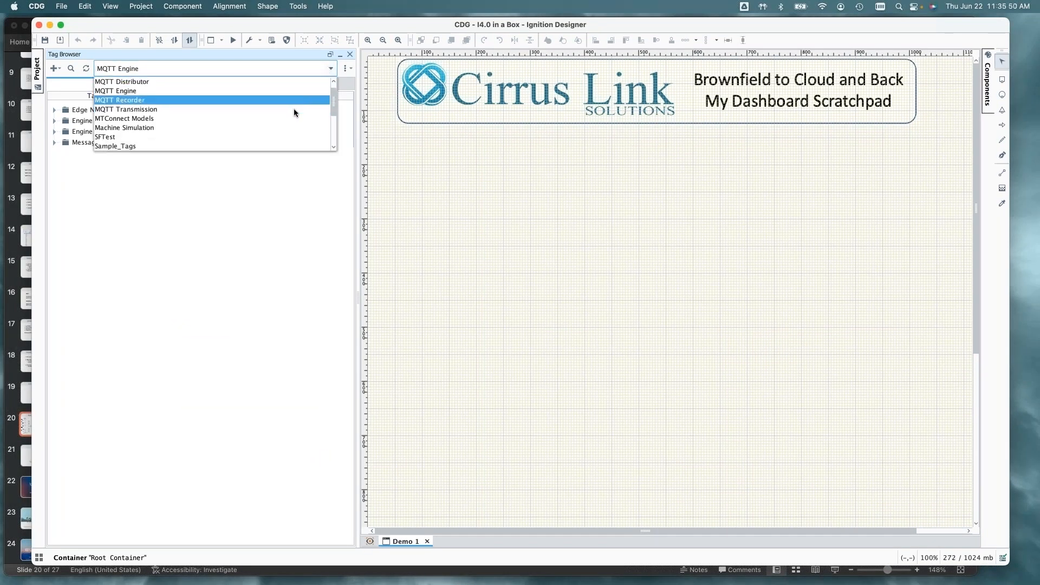
pyautogui.scroll(-3)
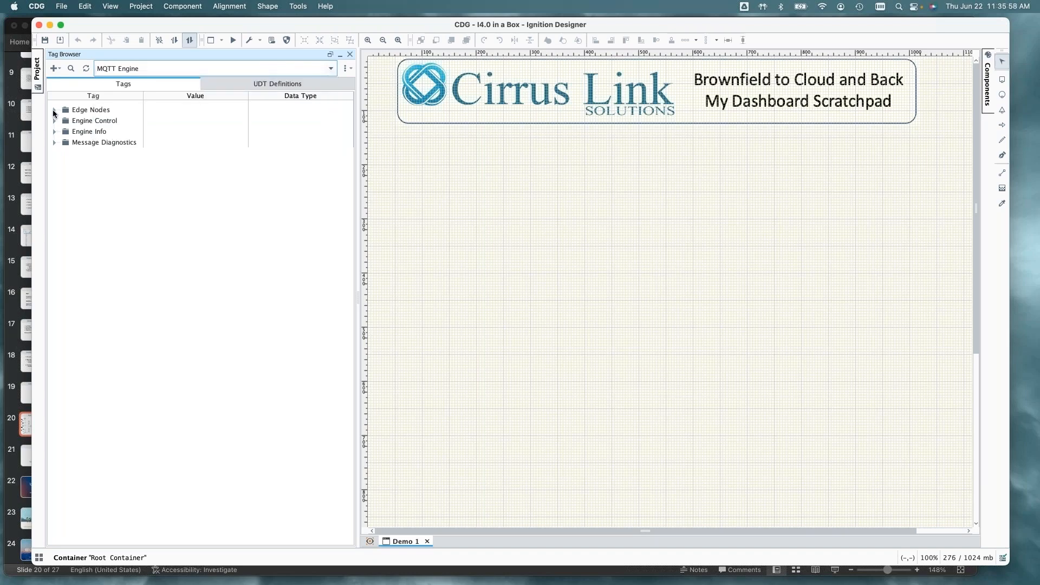
pyautogui.click(54, 109)
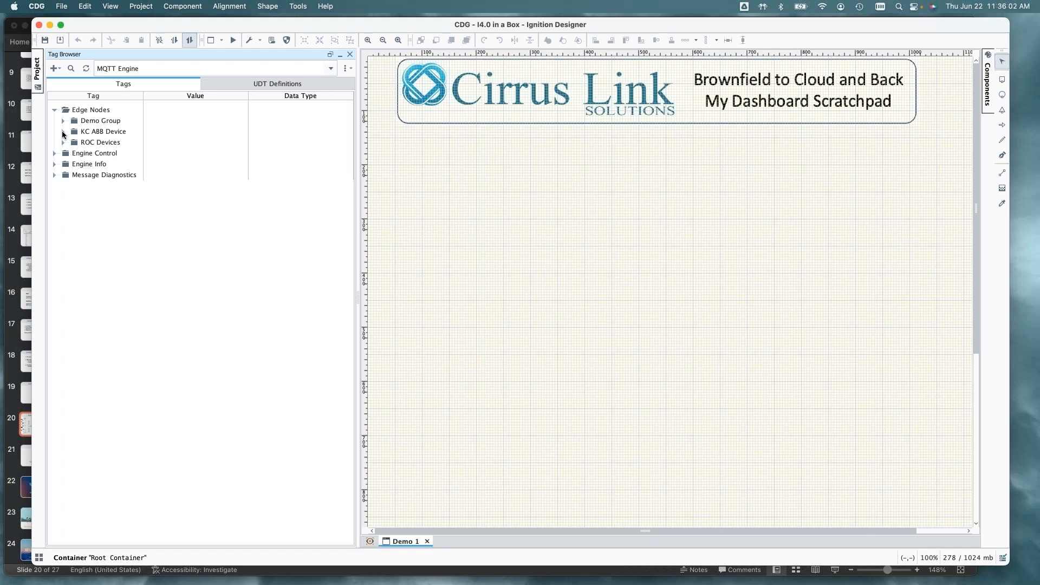
pyautogui.click(63, 131)
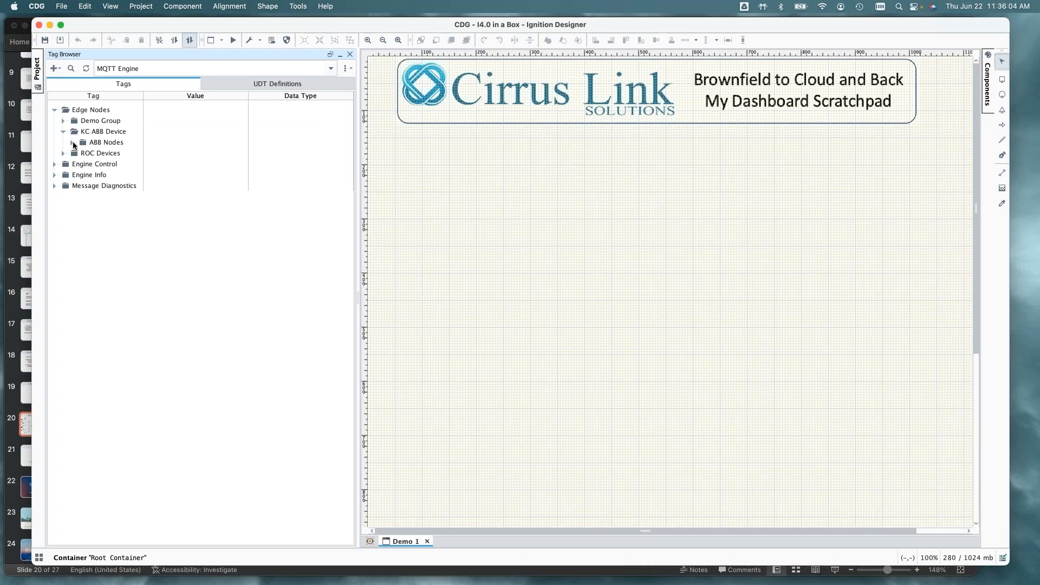
pyautogui.click(80, 142)
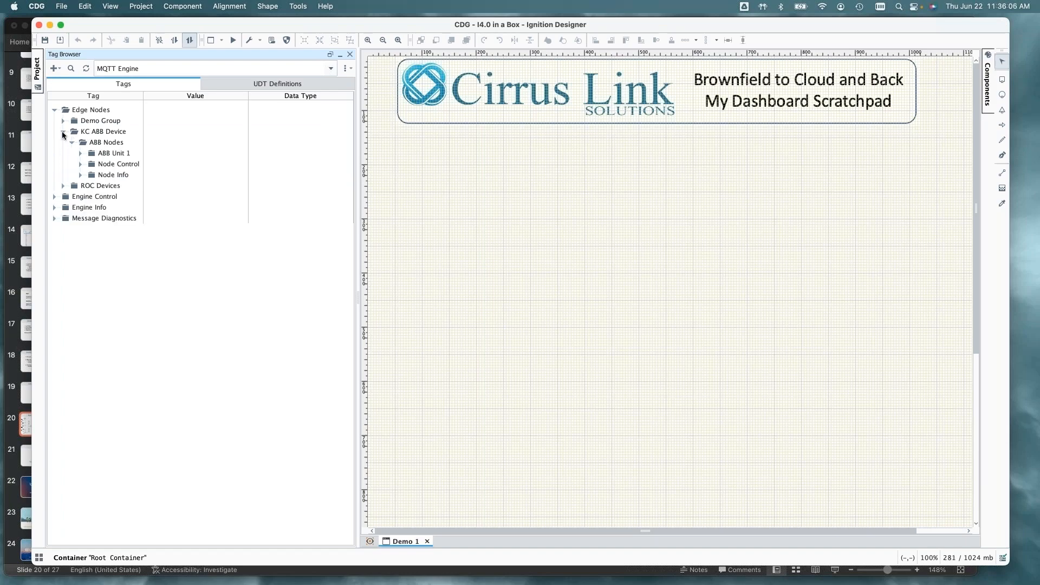
pyautogui.click(62, 131)
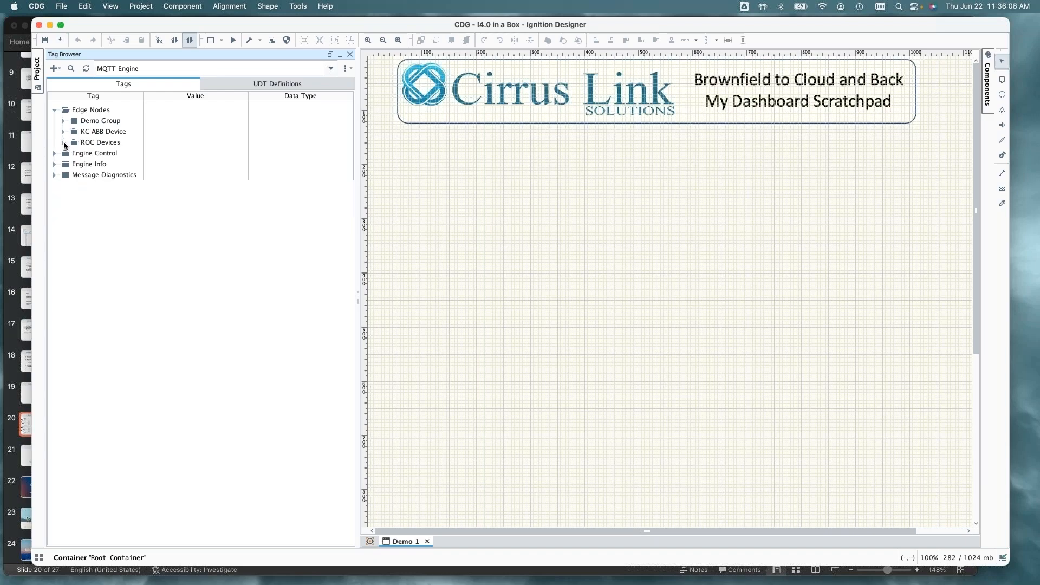
# Expand ROC Devices > ROC EFM Group > FB107 and widen the Tag column
pyautogui.click(63, 142)
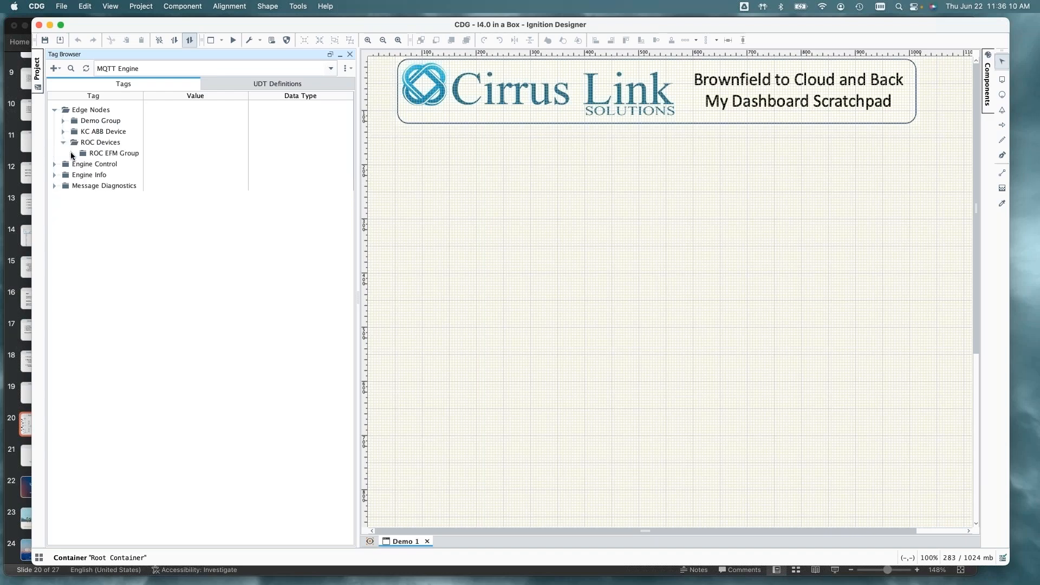
pyautogui.click(72, 154)
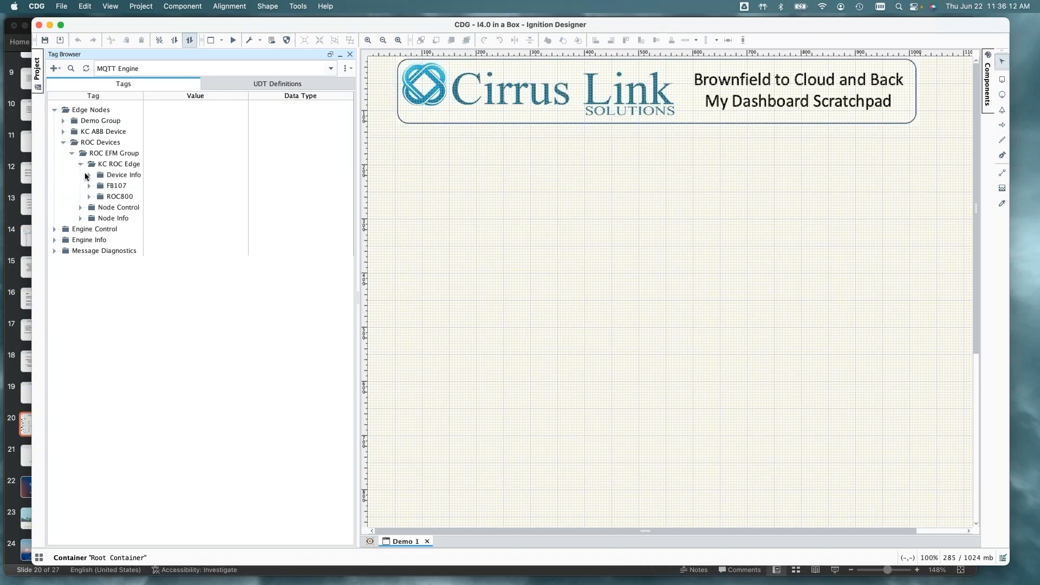
pyautogui.click(89, 185)
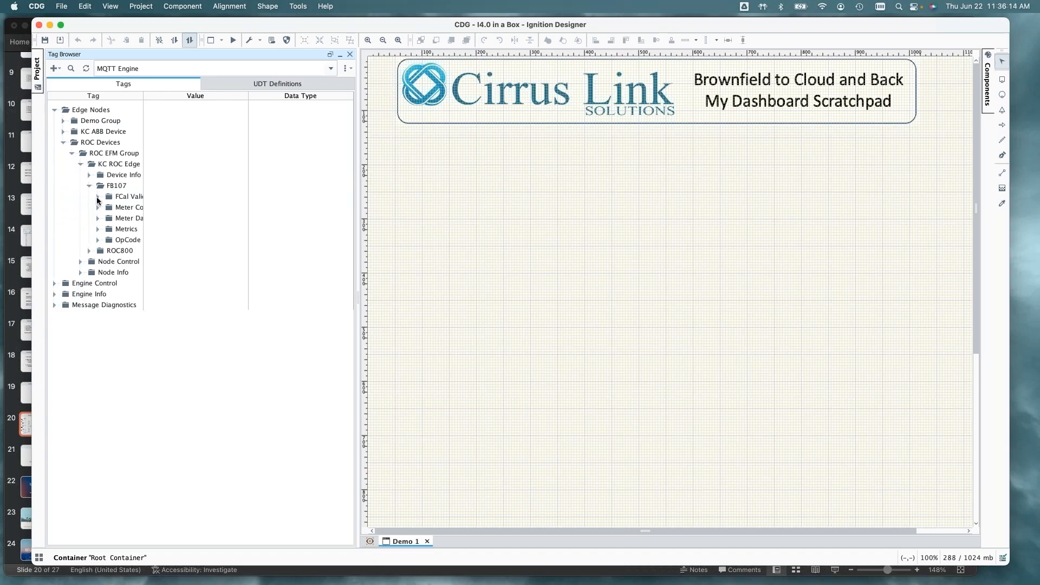
pyautogui.moveTo(154, 95); pyautogui.dragTo(160, 96)
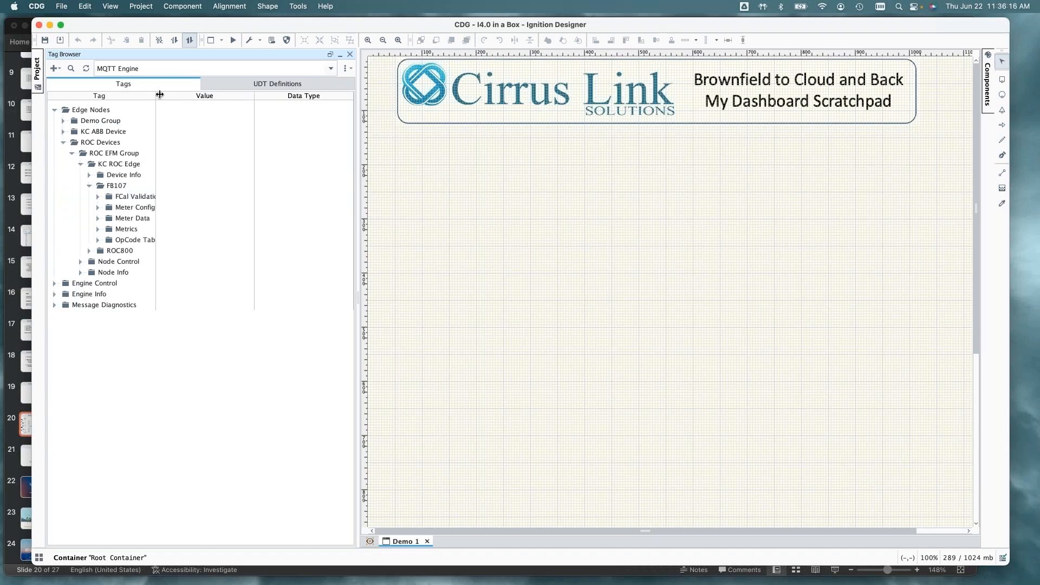
pyautogui.moveTo(159, 95); pyautogui.dragTo(174, 96)
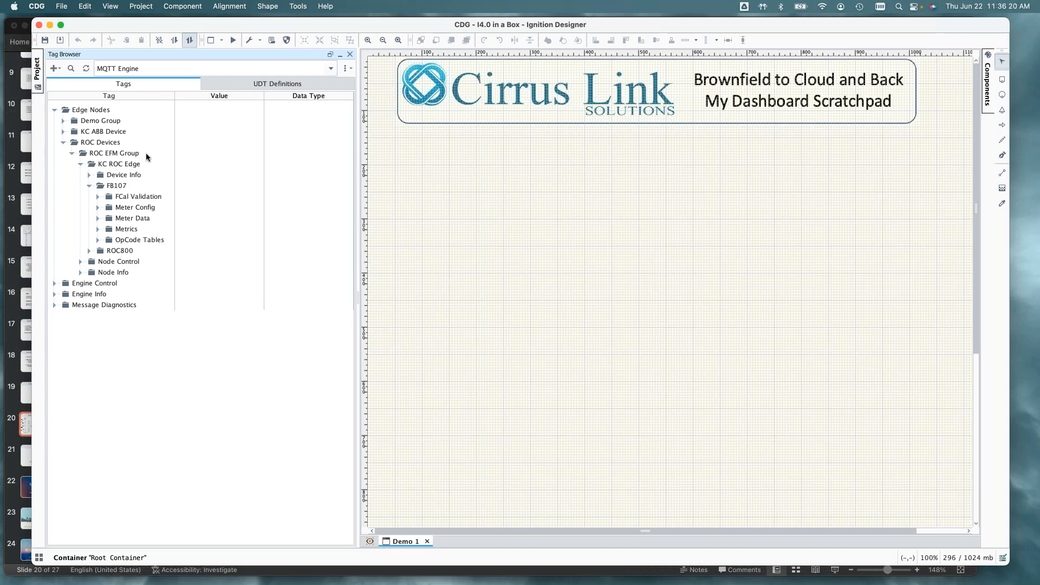
pyautogui.moveTo(193, 117)
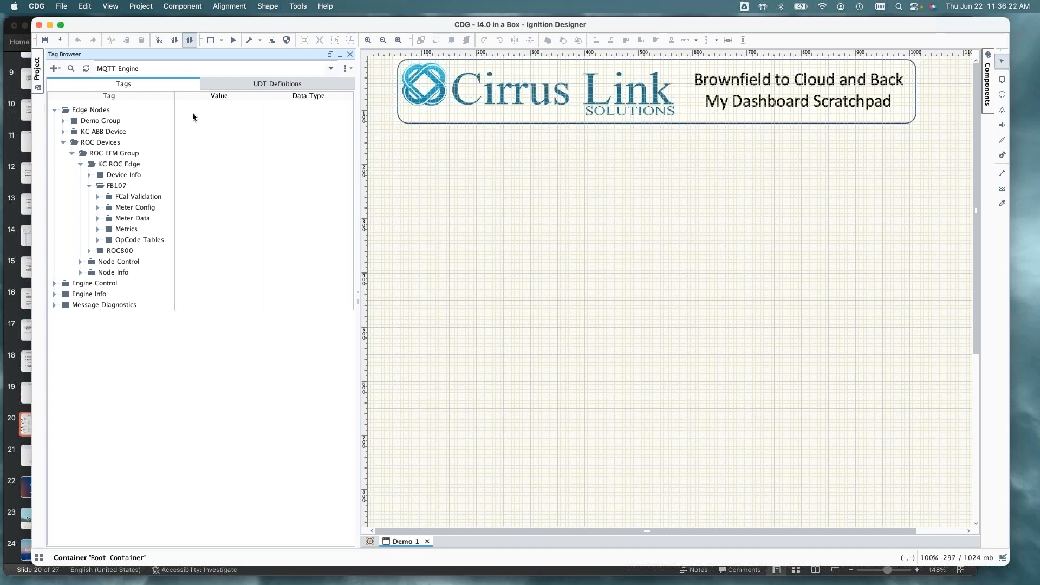
# Inspect the FB107 Meter Config V2 UDT definition, then close it unchanged
pyautogui.click(278, 84)
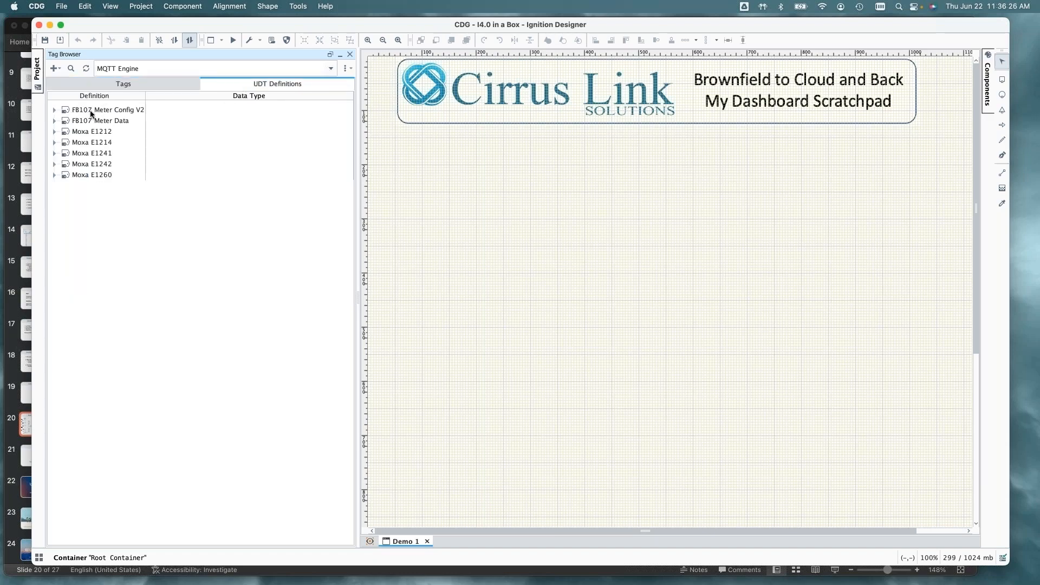
pyautogui.click(109, 110)
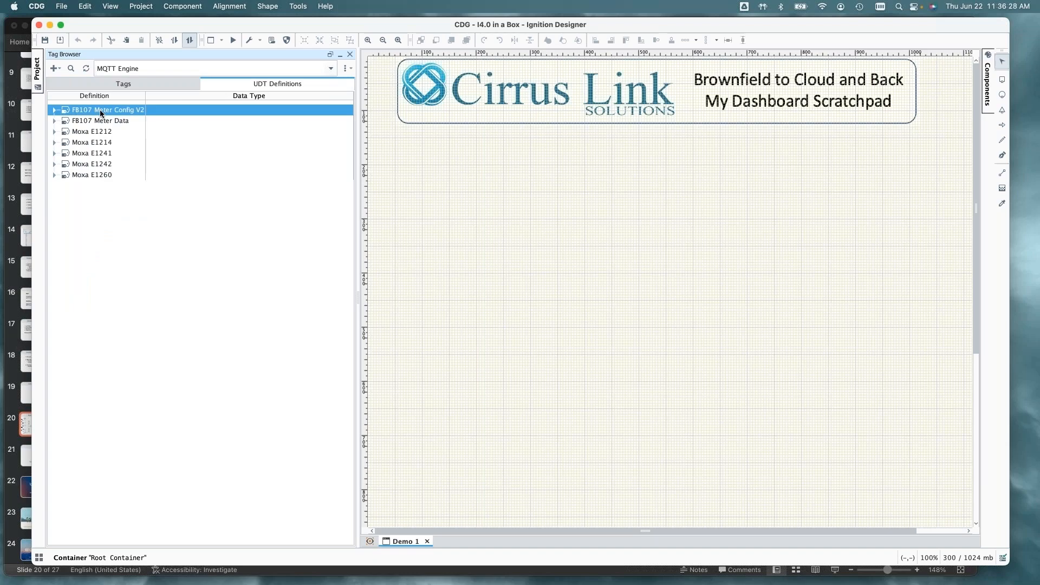
pyautogui.doubleClick(108, 110)
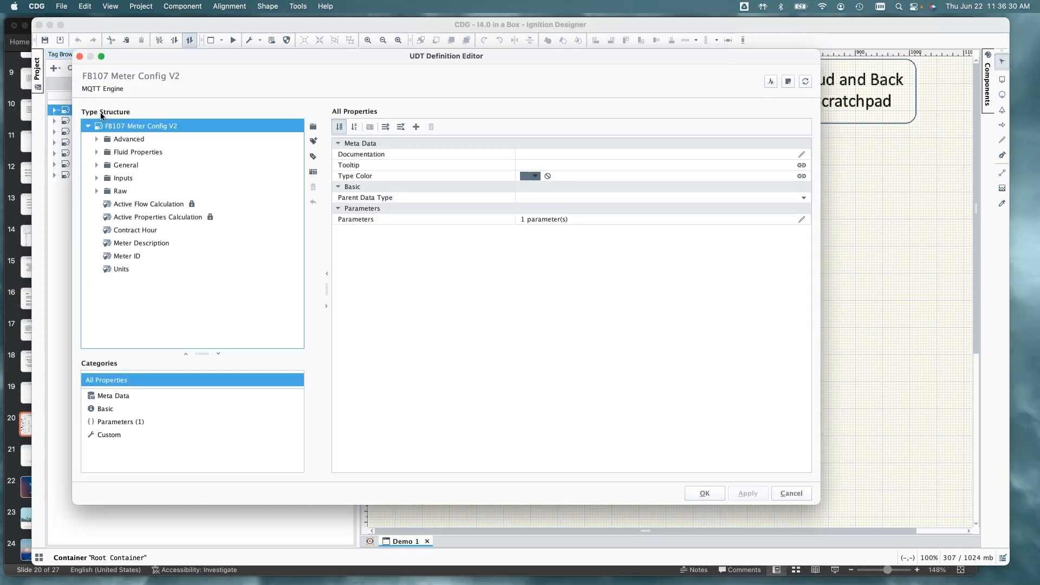
pyautogui.moveTo(124, 137)
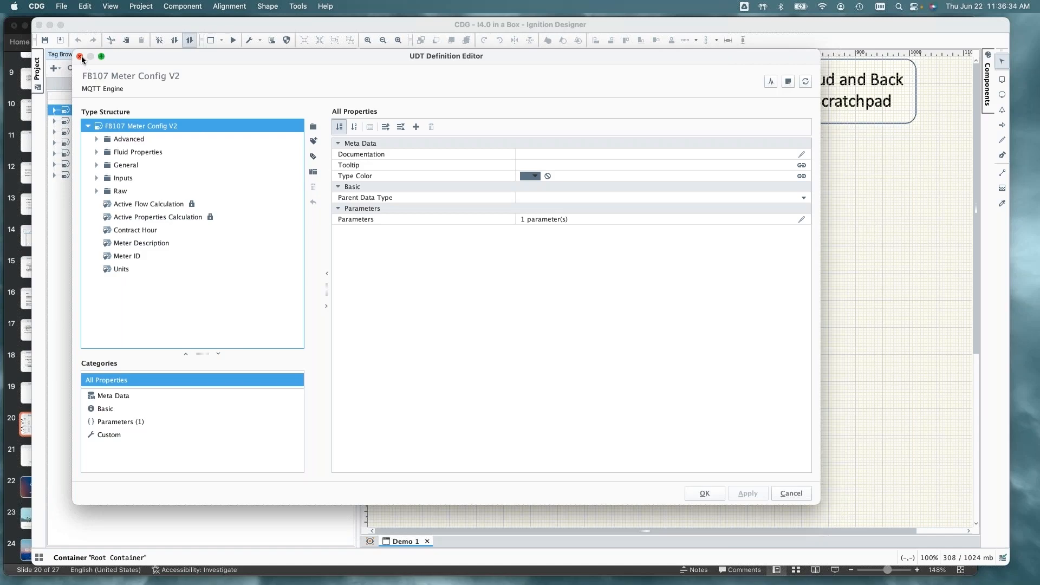
pyautogui.click(80, 57)
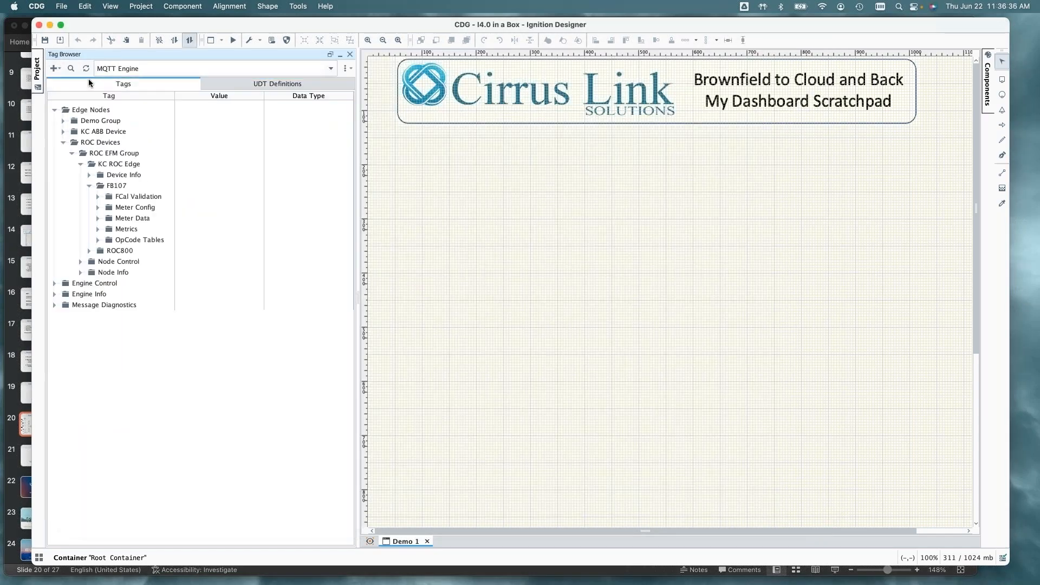
pyautogui.moveTo(124, 171)
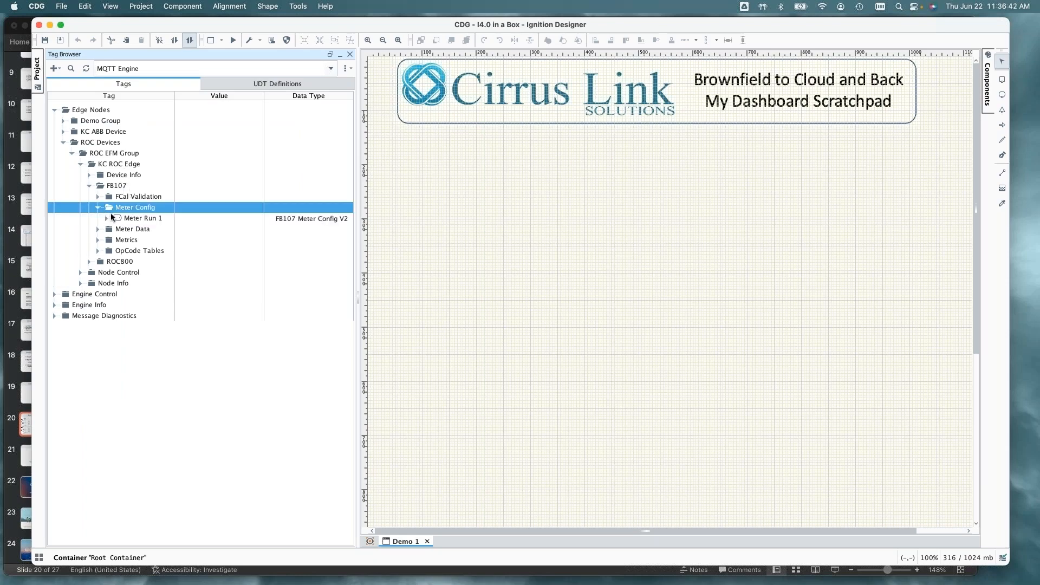
# Drop Meter Run 1 onto Demo 1 as a meter setup screen, dismissing the binding error
pyautogui.click(142, 218)
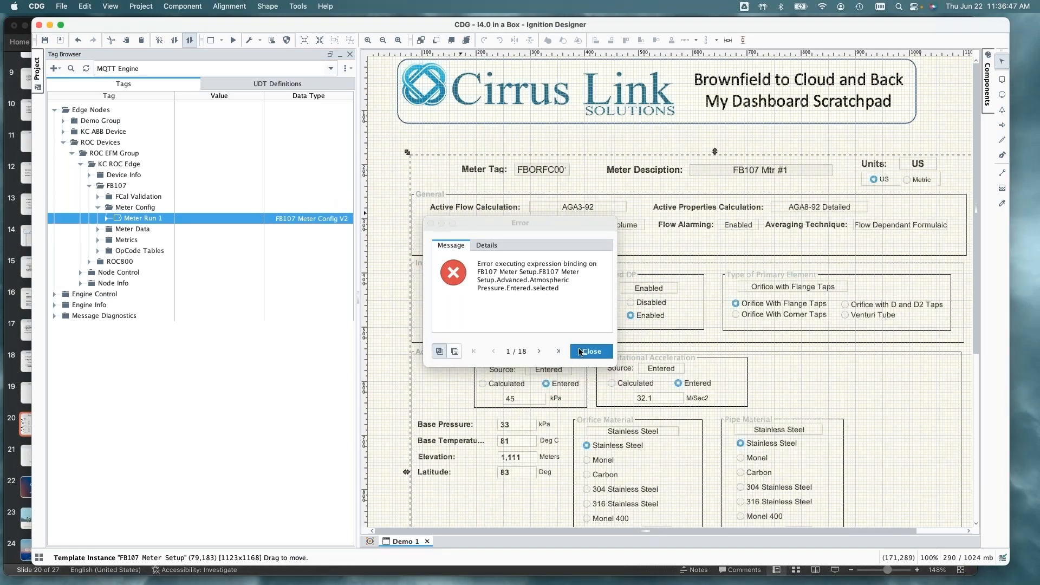
pyautogui.click(590, 351)
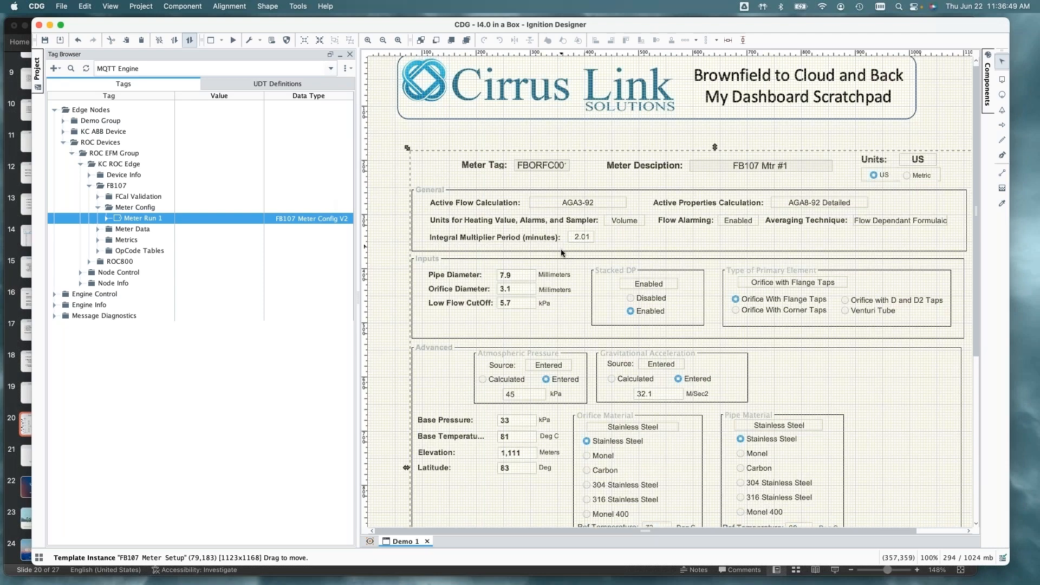
pyautogui.scroll(-3)
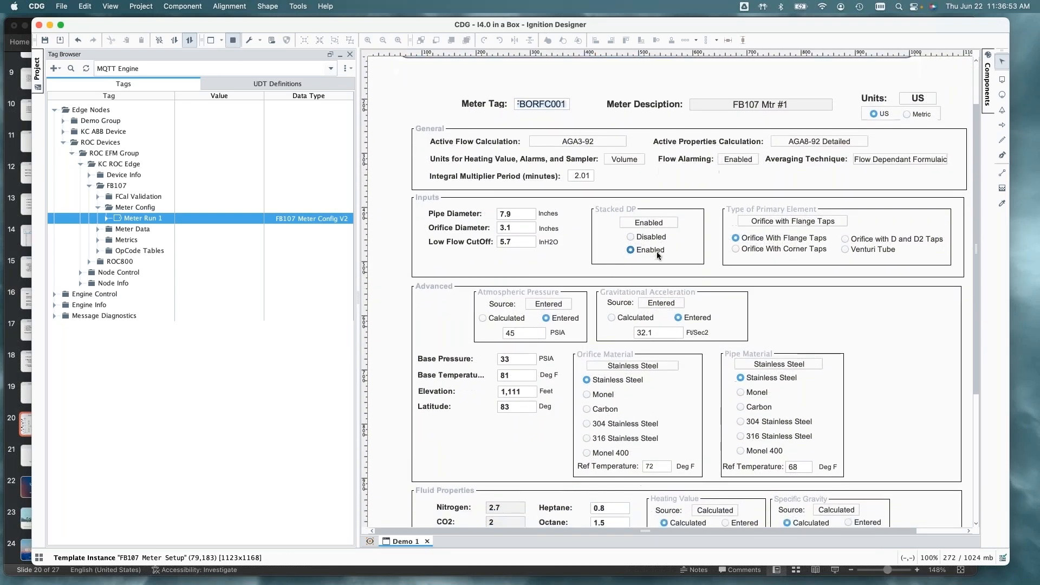
pyautogui.scroll(-3)
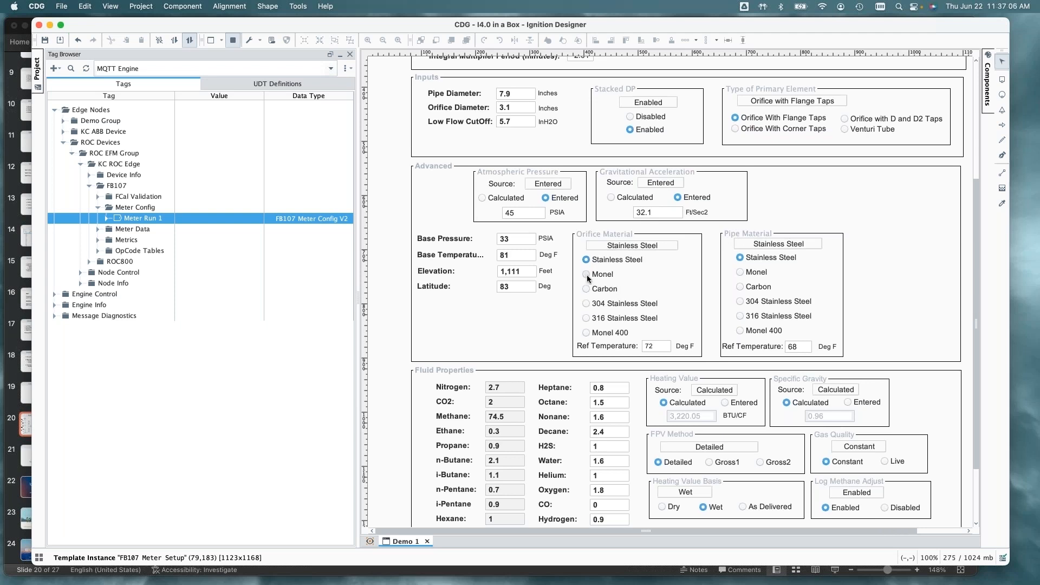
# Set the orifice material to Monel in preview, then delete the FB107 Meter Setup template
pyautogui.click(587, 274)
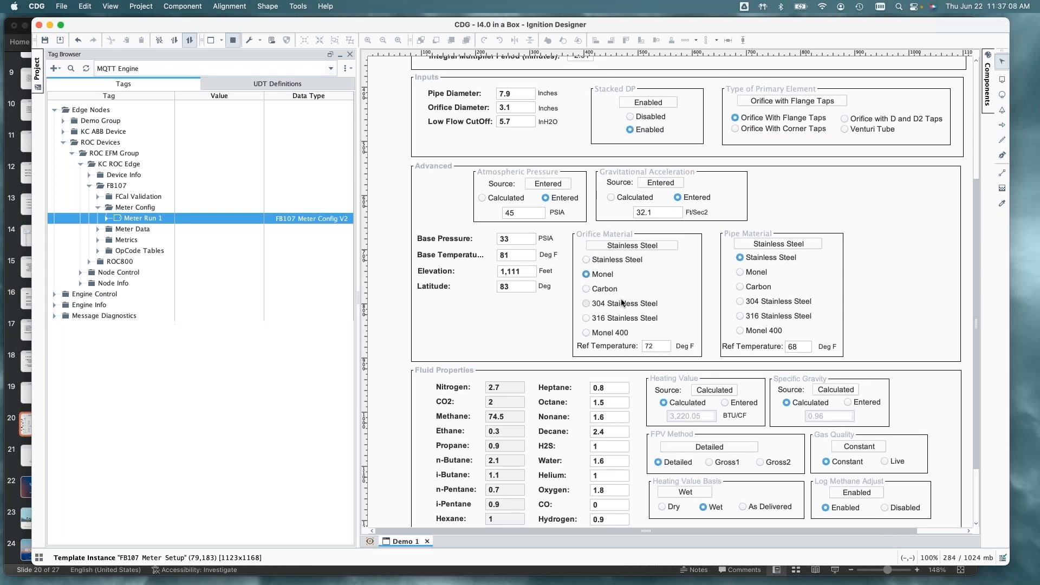
pyautogui.click(587, 275)
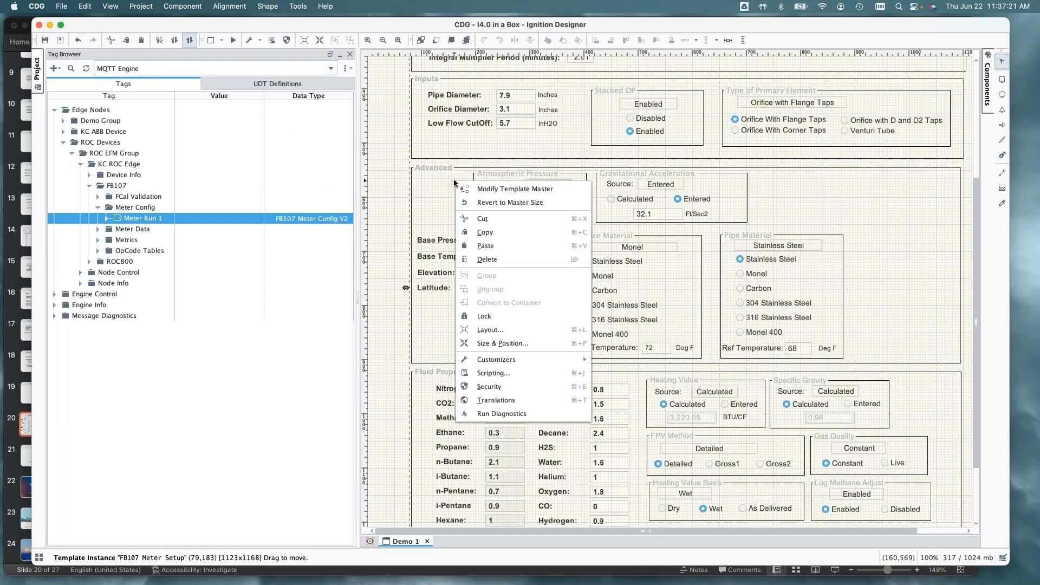
pyautogui.click(488, 260)
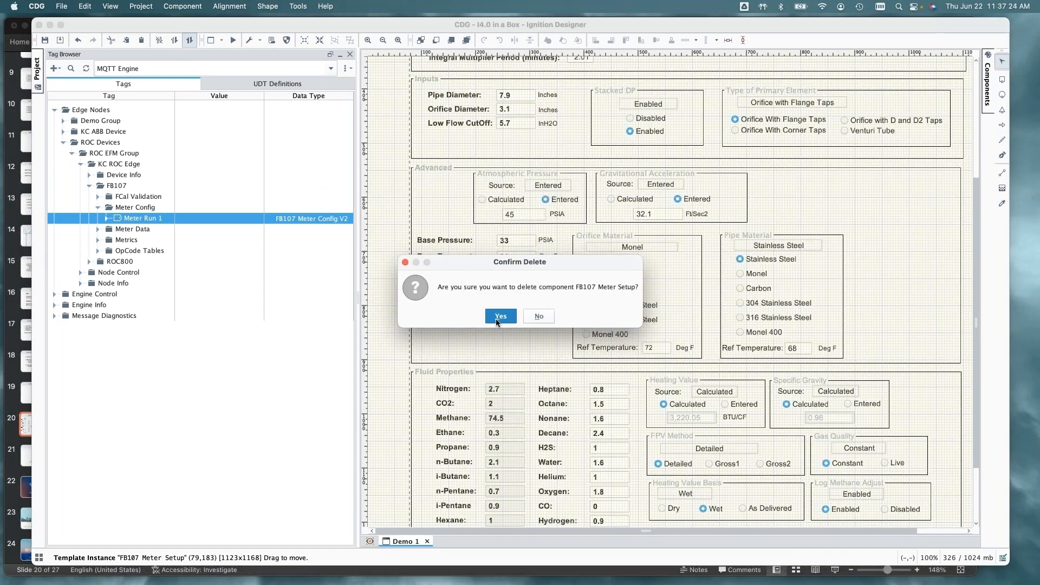
pyautogui.click(500, 316)
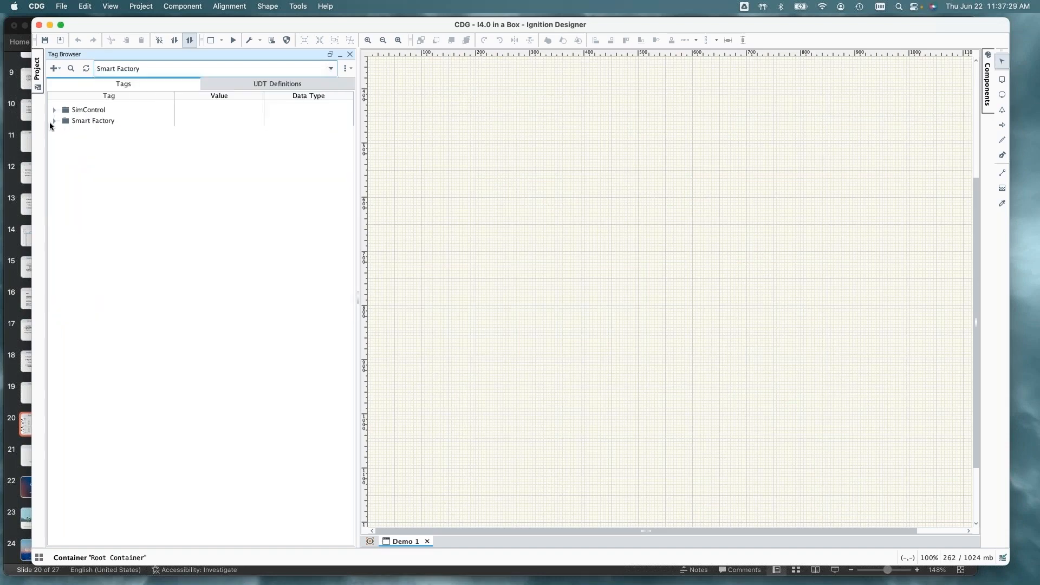
# Expand Smart Factory, Lines 1, 2, 3 and 7, and Extruder07, selecting its six tags
pyautogui.click(54, 120)
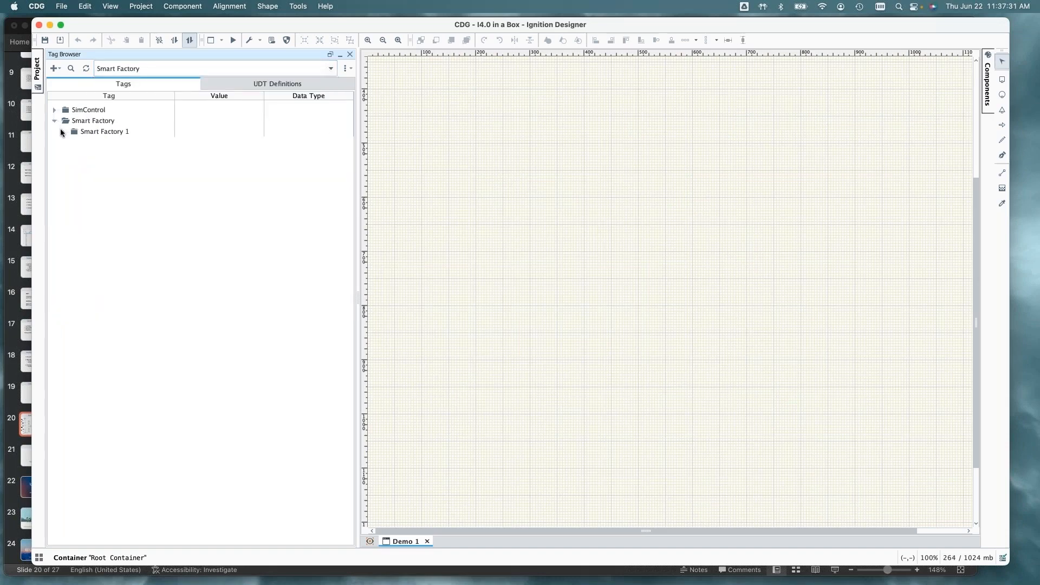
pyautogui.click(64, 131)
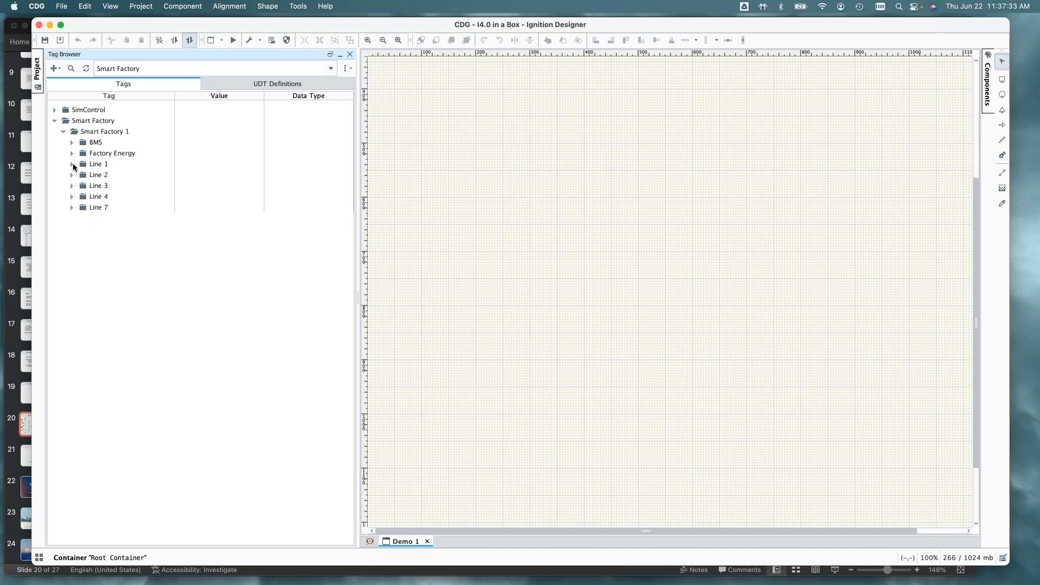
pyautogui.click(72, 164)
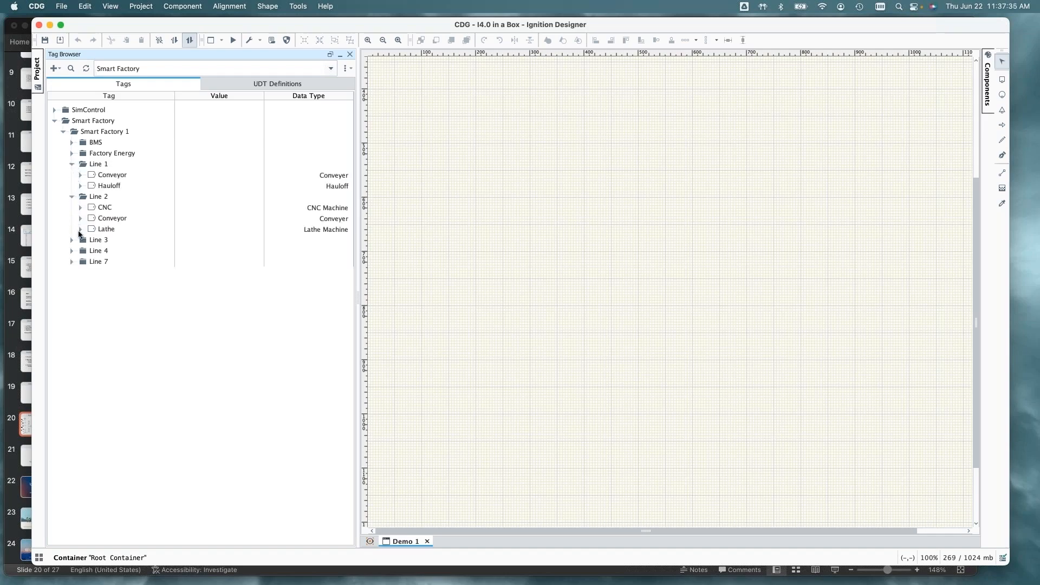
pyautogui.click(72, 240)
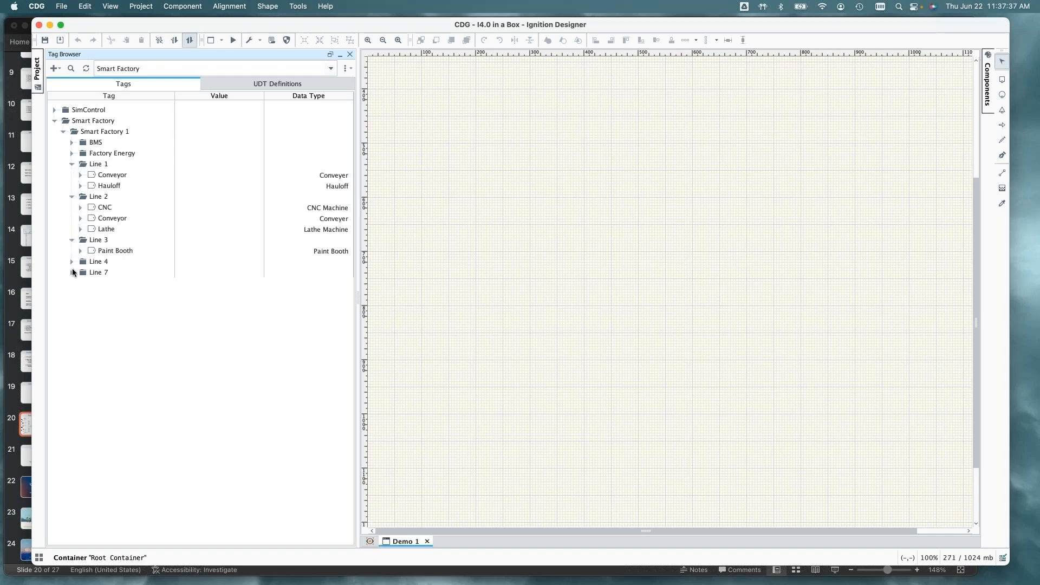
pyautogui.click(72, 272)
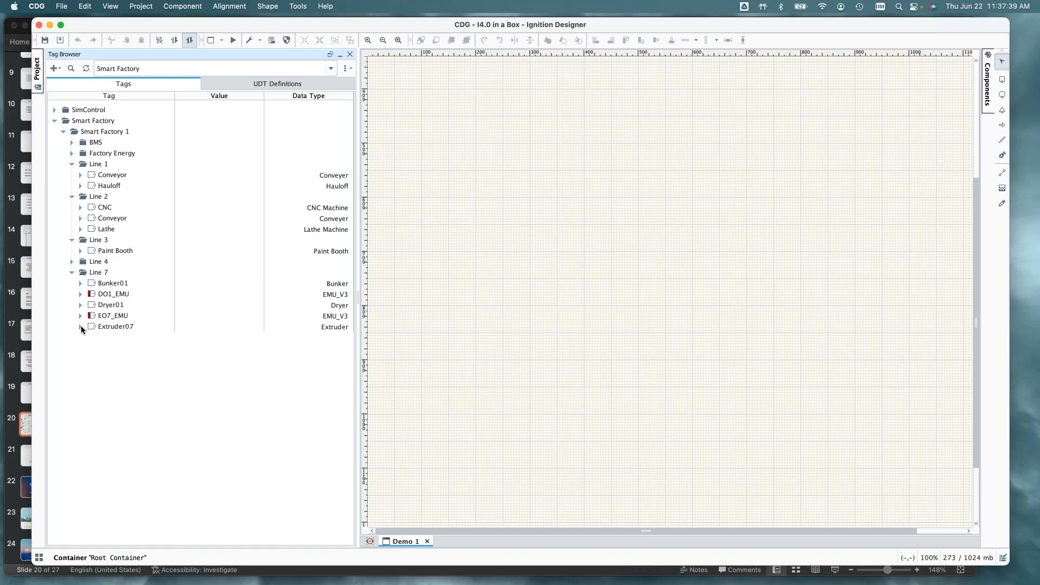
pyautogui.click(81, 326)
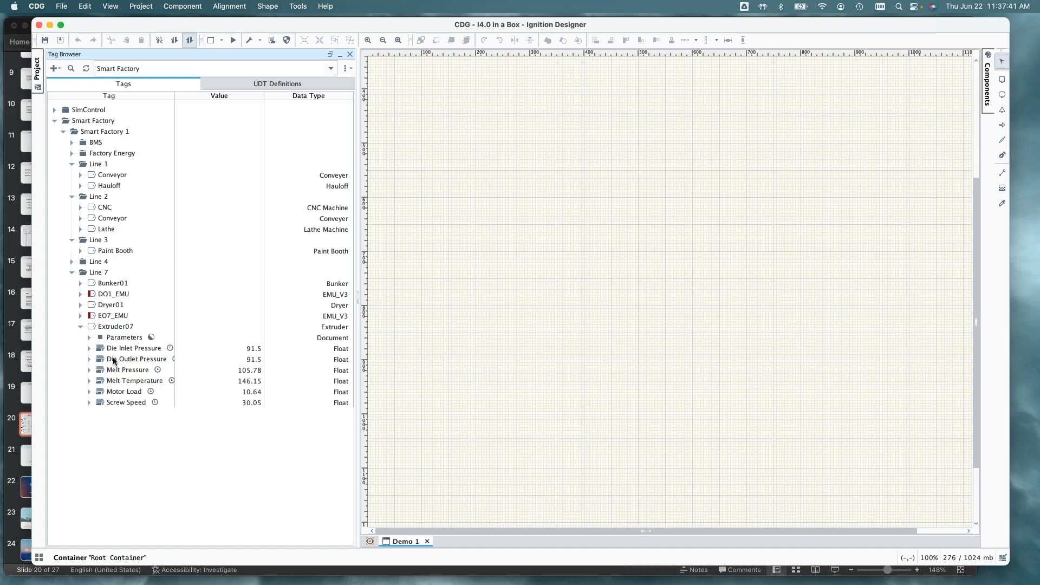
pyautogui.click(133, 348)
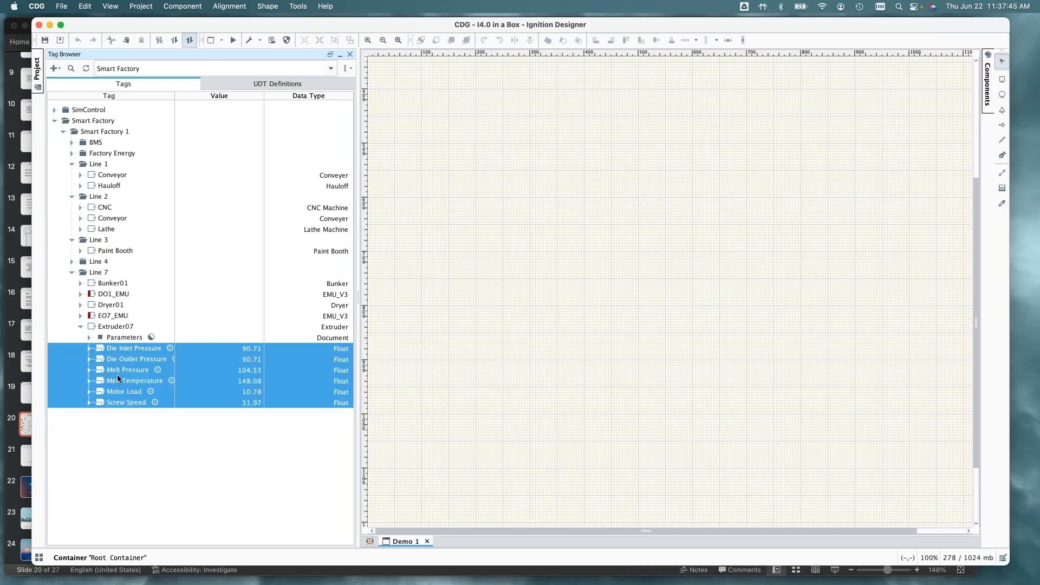
# Place Extruder07's six tags on Demo 1 as numeric labels, then delete them
pyautogui.rightClick(570, 324)
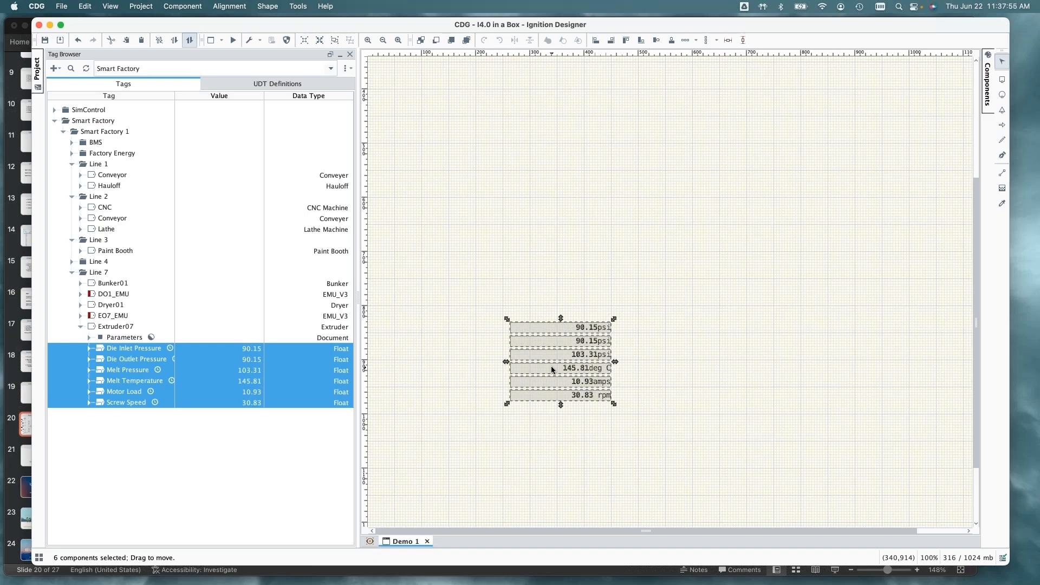
pyautogui.moveTo(548, 368)
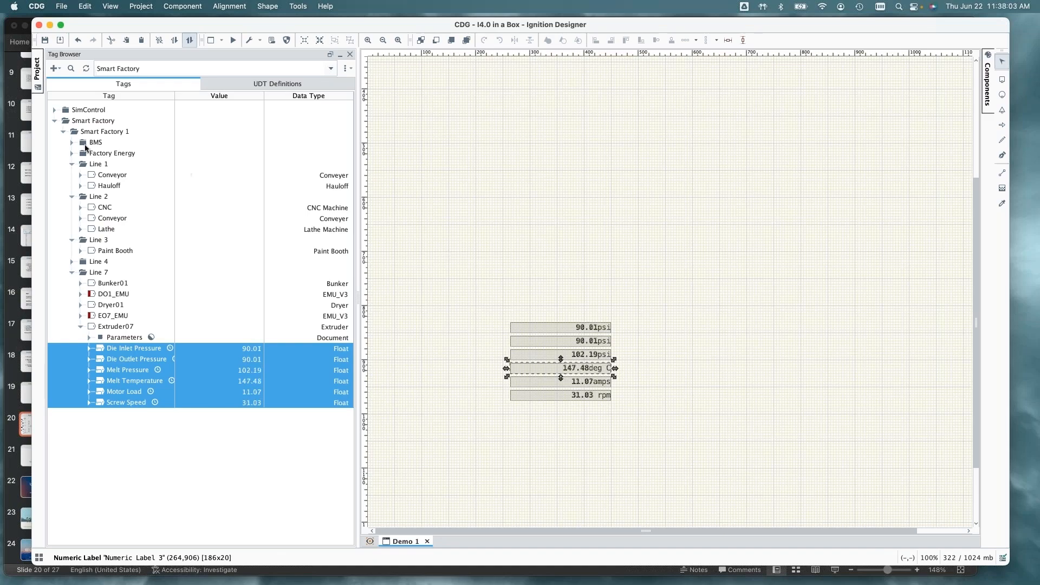
pyautogui.click(104, 131)
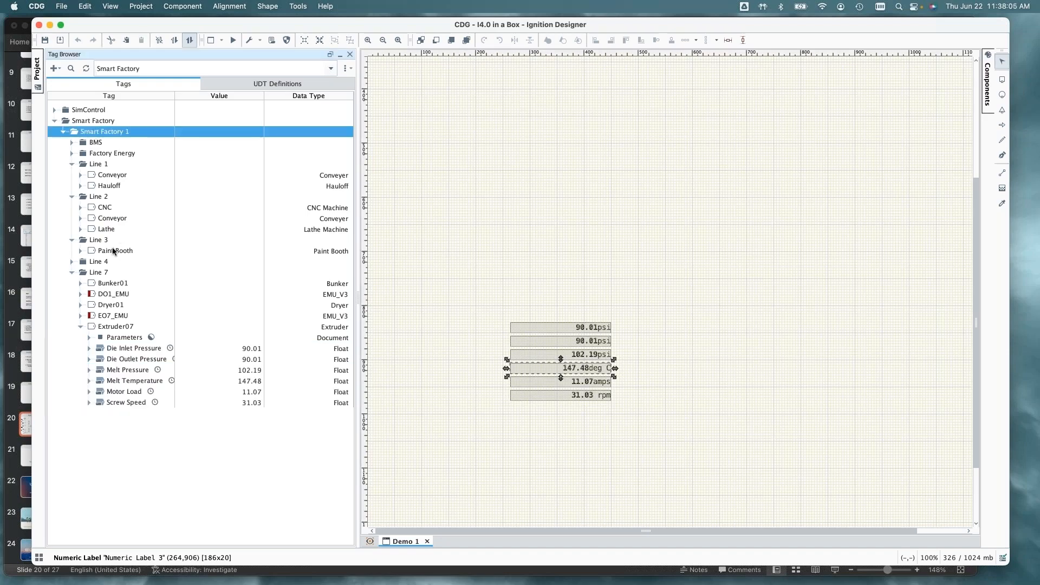
pyautogui.click(98, 272)
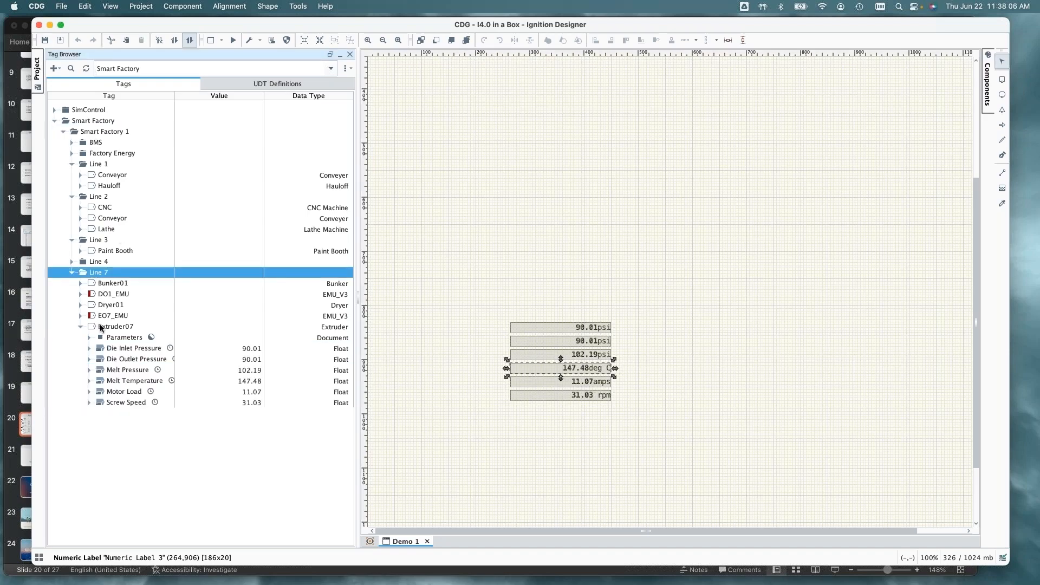
pyautogui.click(134, 380)
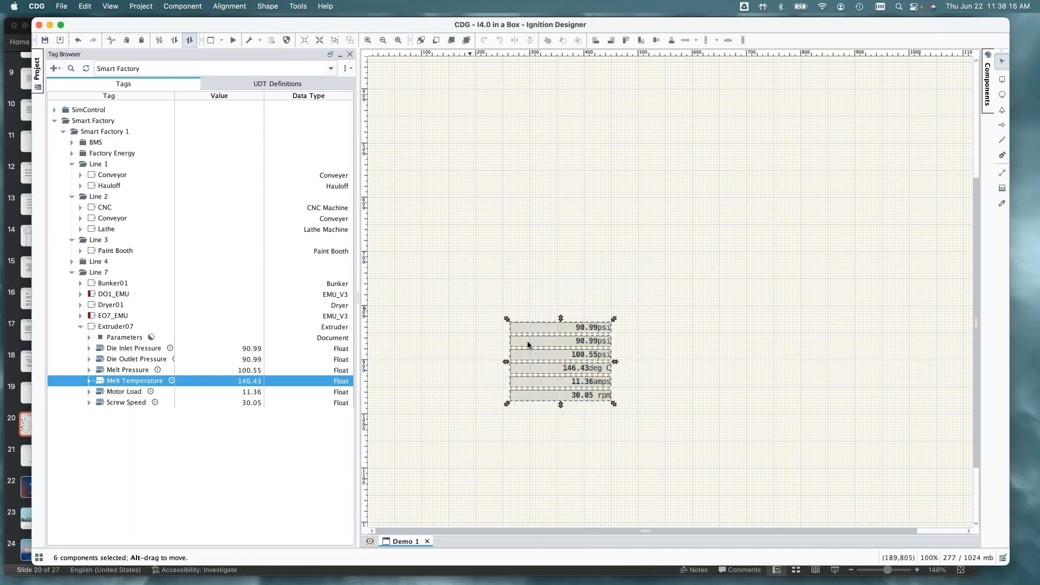
pyautogui.moveTo(497, 427)
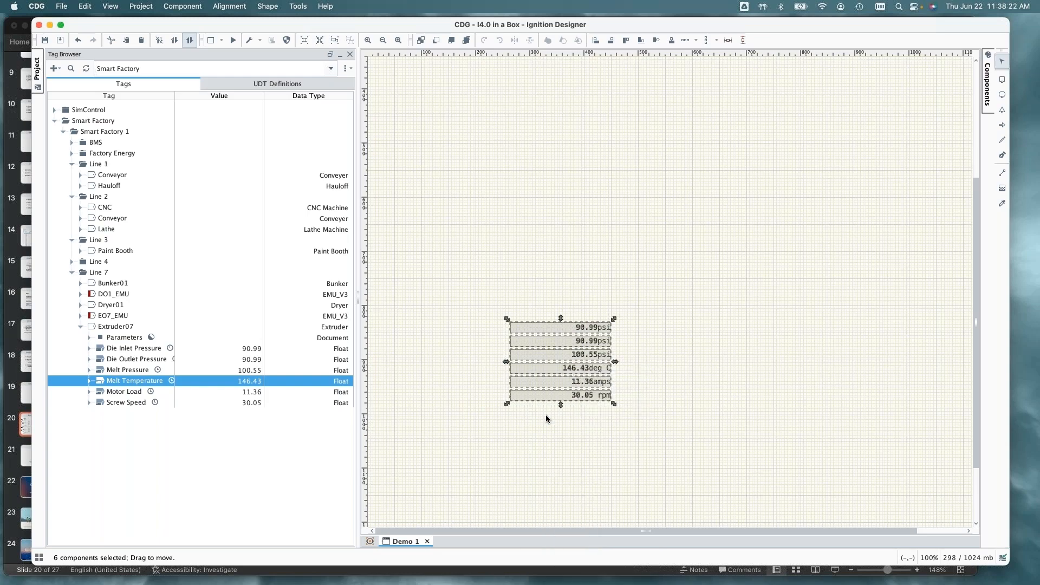
pyautogui.press('Delete')
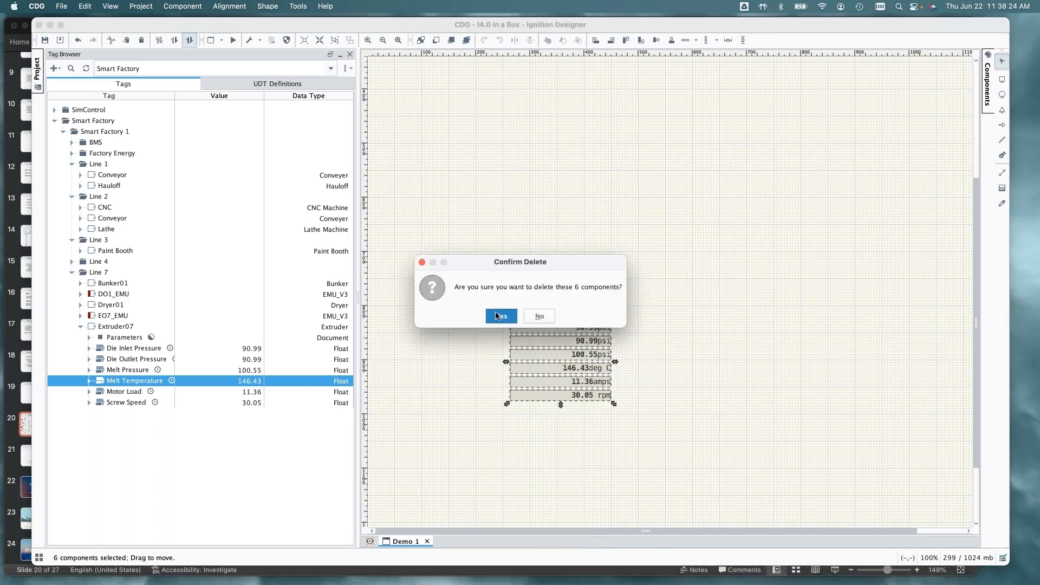
pyautogui.click(501, 316)
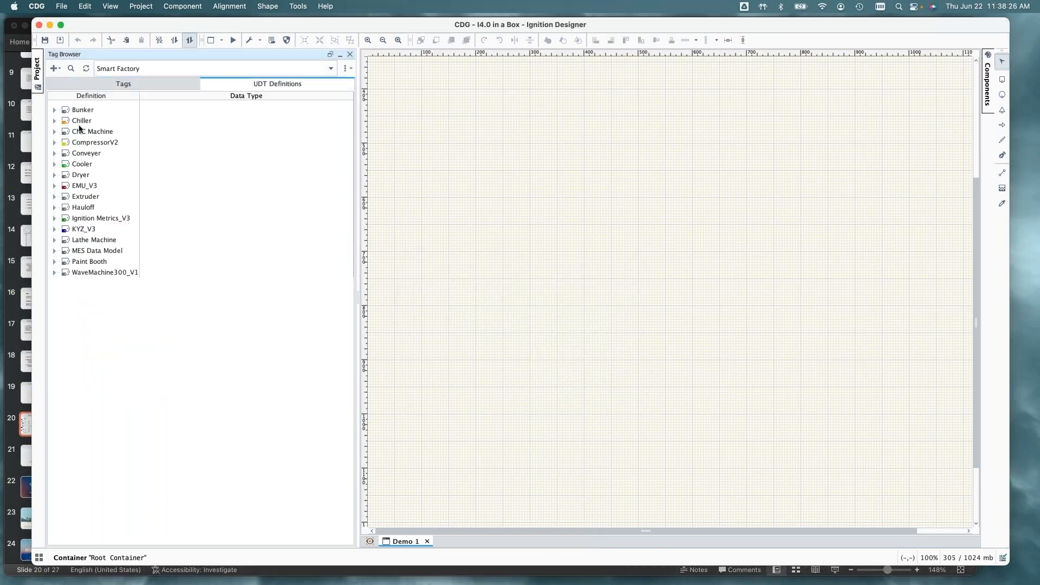
# Open the Extruder UDT definition and view its three parameters
pyautogui.click(85, 196)
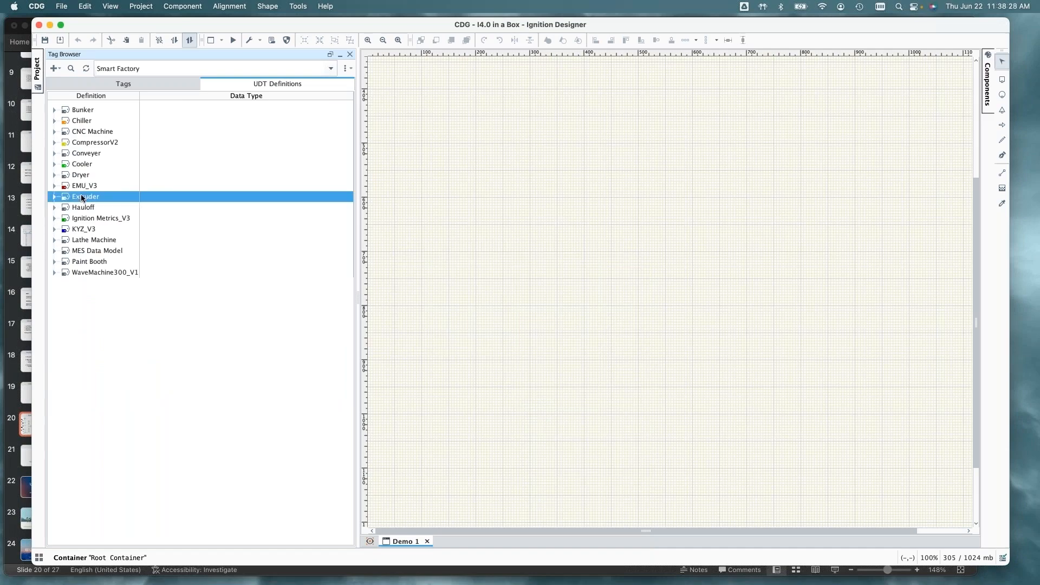
pyautogui.doubleClick(86, 196)
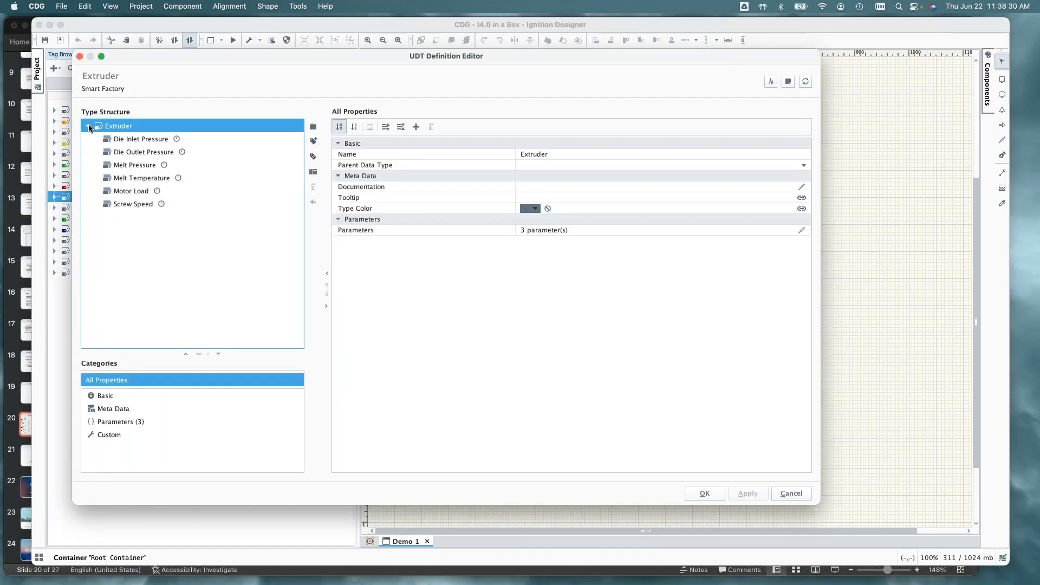
pyautogui.click(88, 126)
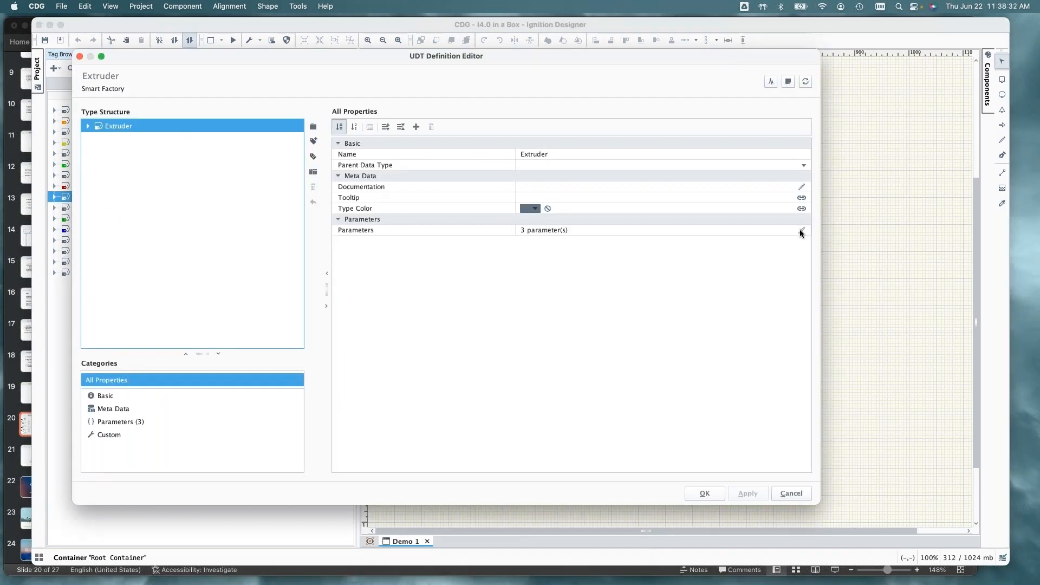
pyautogui.click(121, 421)
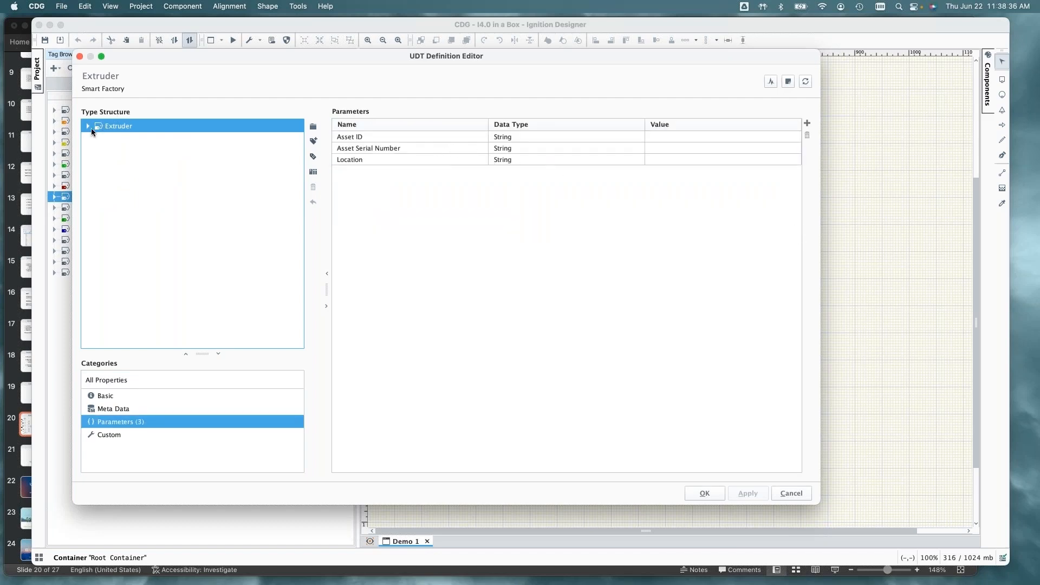
# Review Melt Temperature's engineering low and high limits and deadband mode
pyautogui.click(88, 126)
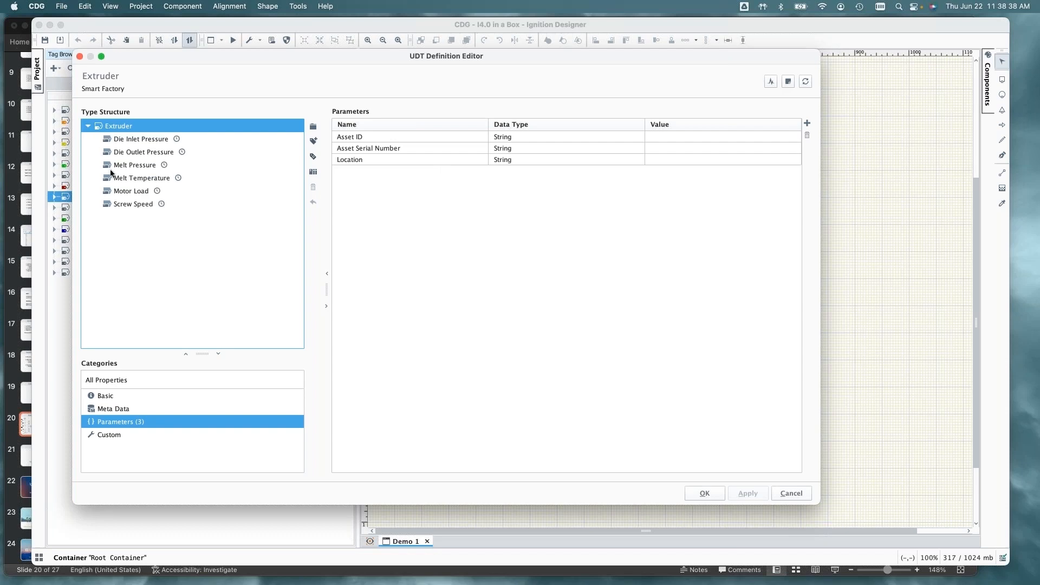
pyautogui.click(141, 178)
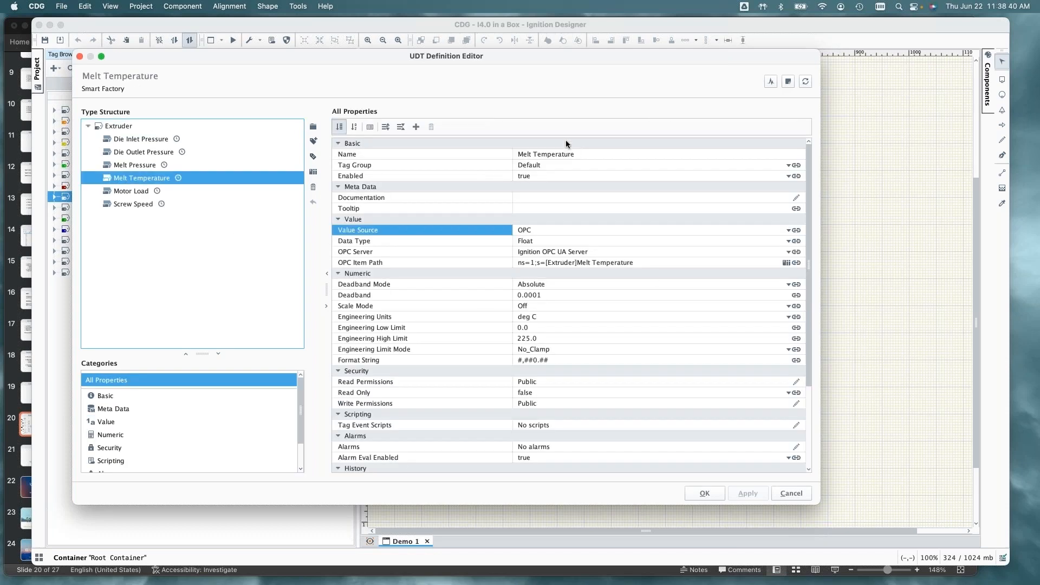
pyautogui.moveTo(549, 334)
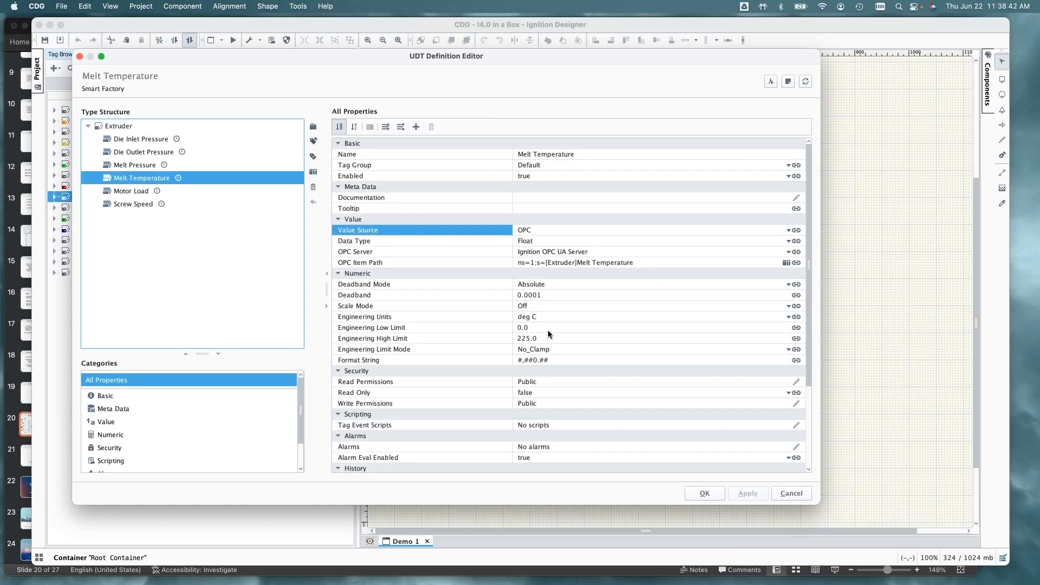
pyautogui.click(524, 328)
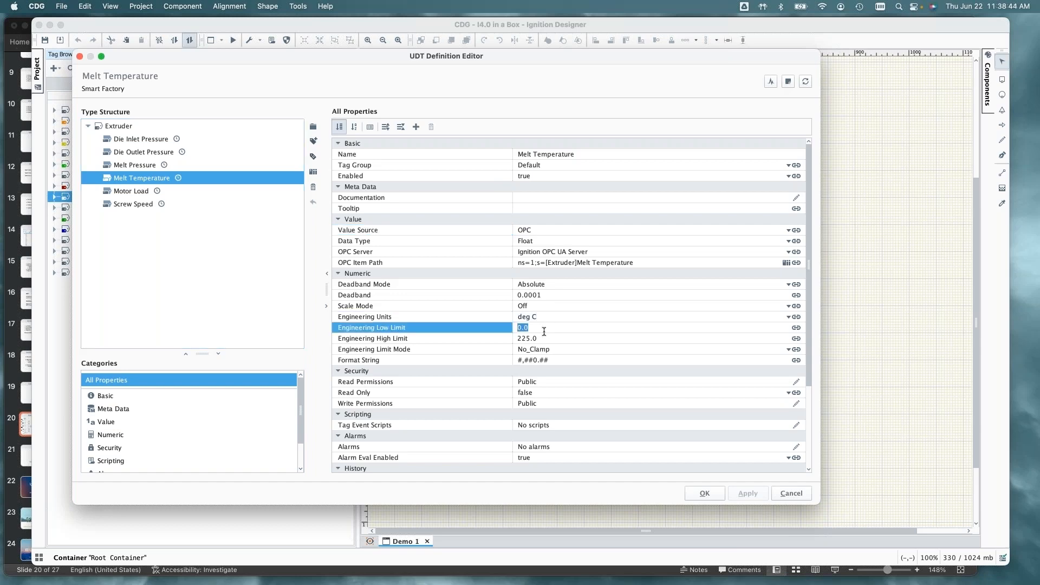
pyautogui.click(526, 338)
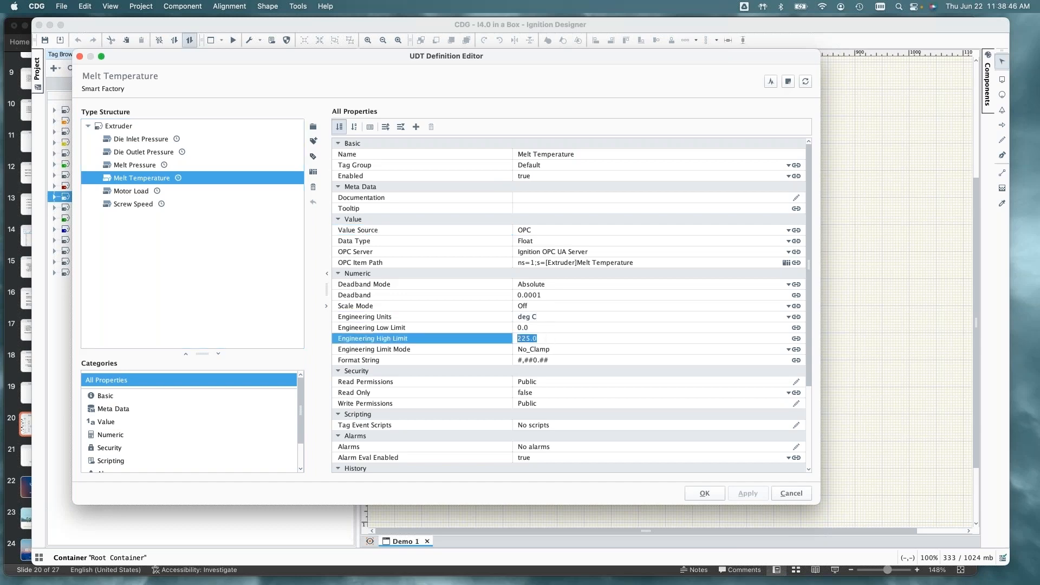
pyautogui.moveTo(553, 288)
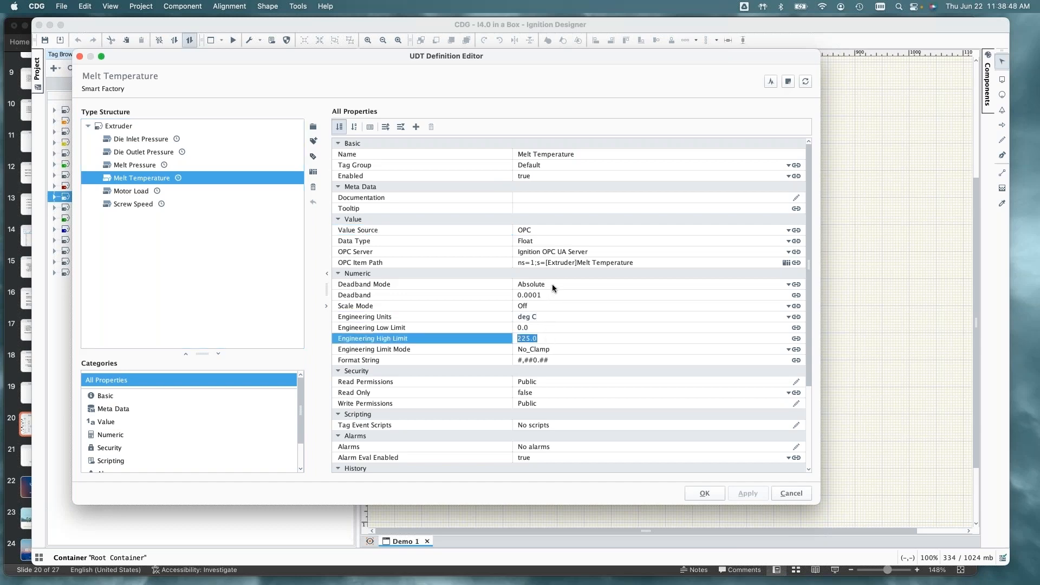
pyautogui.click(656, 284)
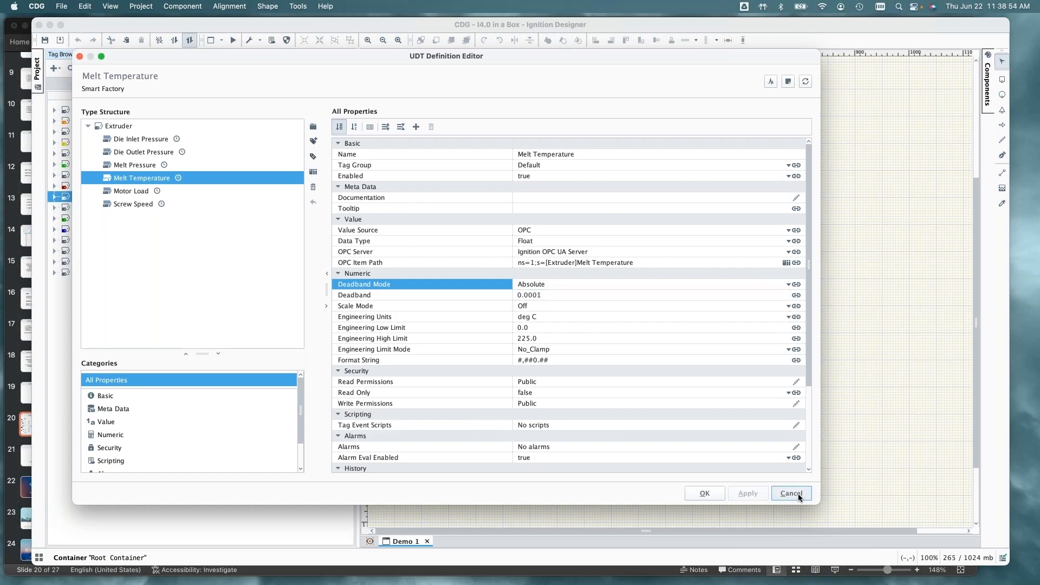
# Close the Extruder definition without saving and select the Dryer01 tag
pyautogui.click(791, 493)
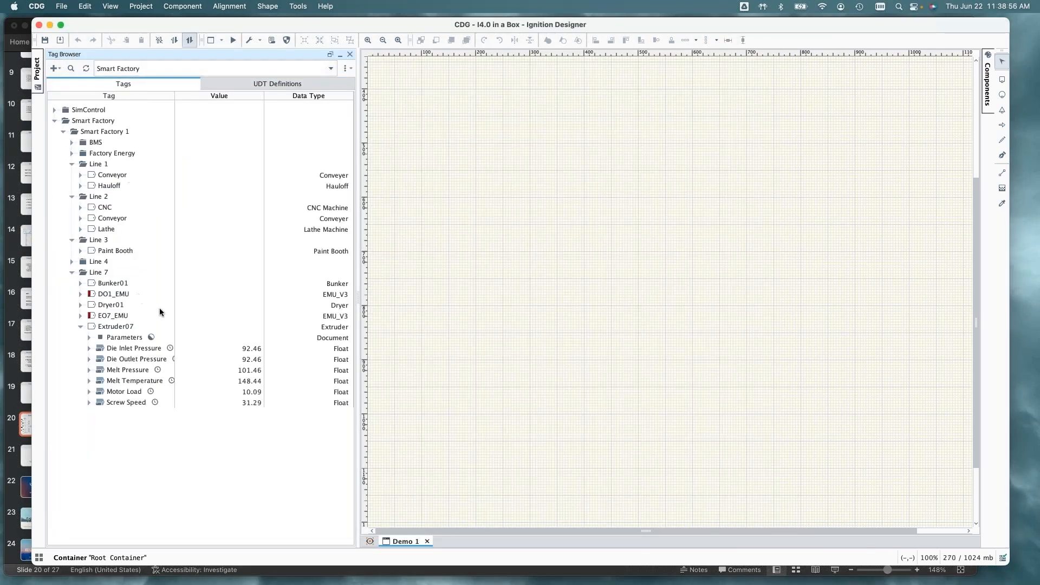
pyautogui.click(115, 326)
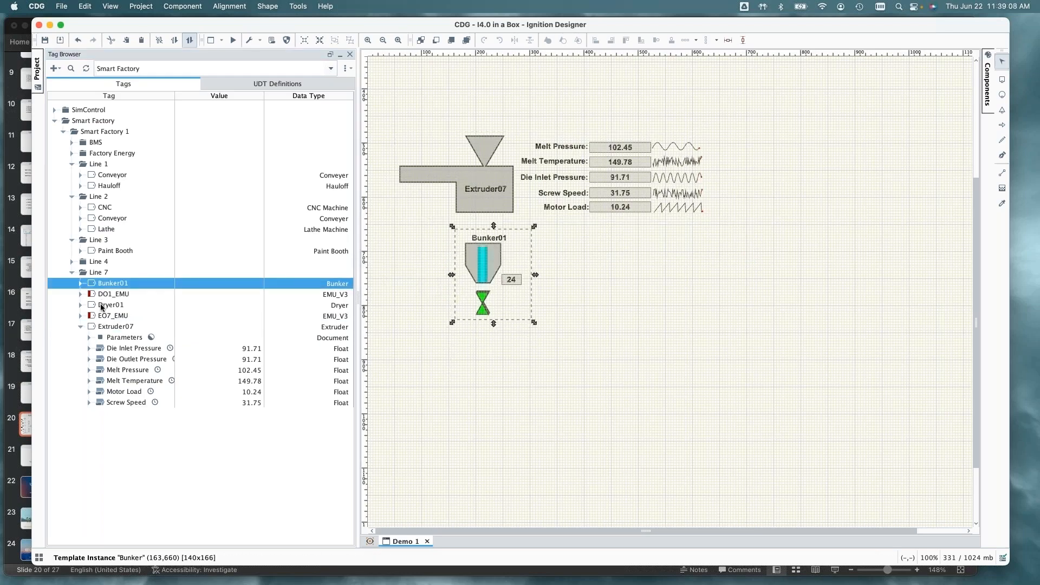
pyautogui.click(110, 305)
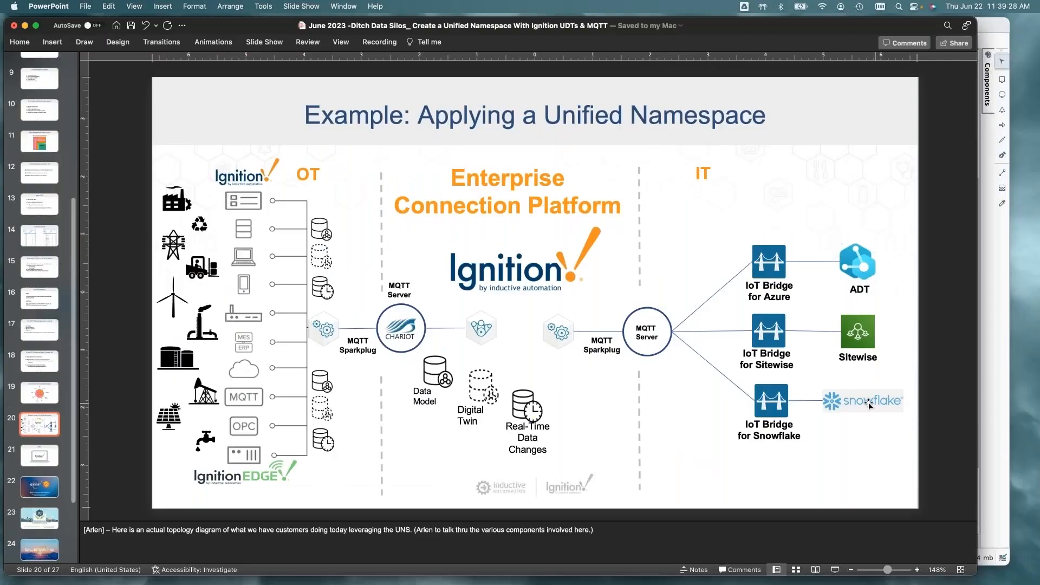
# Switch from the Unified Namespace slide to Snowflake via its logo
pyautogui.click(862, 401)
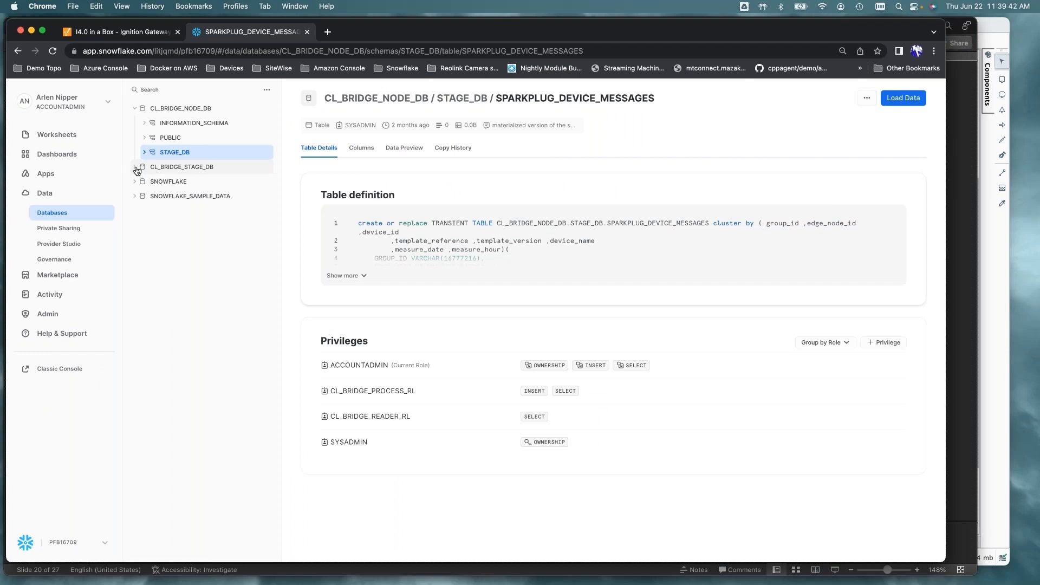
# Expand CL_BRIDGE_STAGE_DB and the STAGE_DB schema in the database tree
pyautogui.click(136, 166)
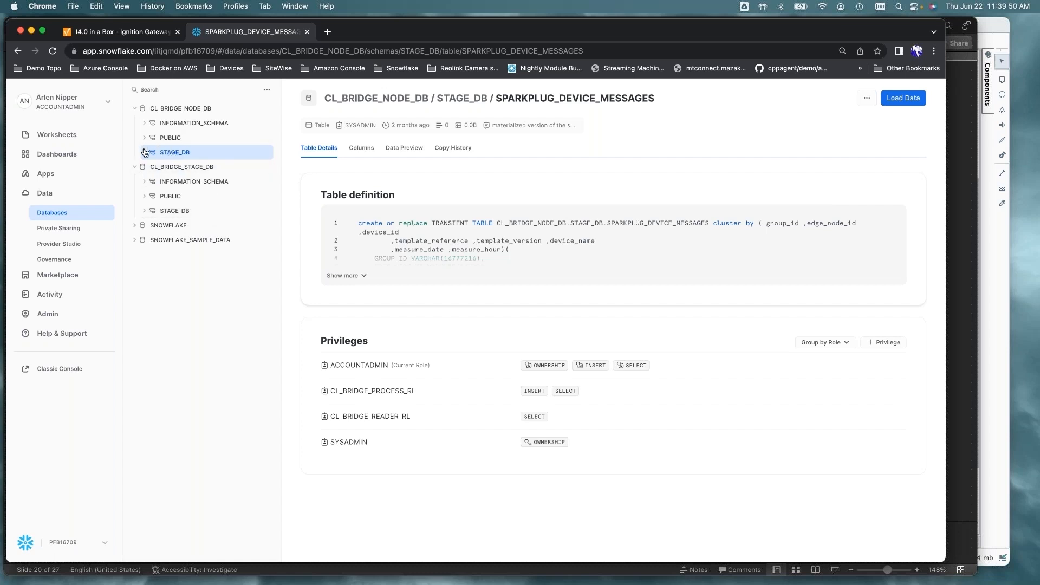
pyautogui.click(175, 152)
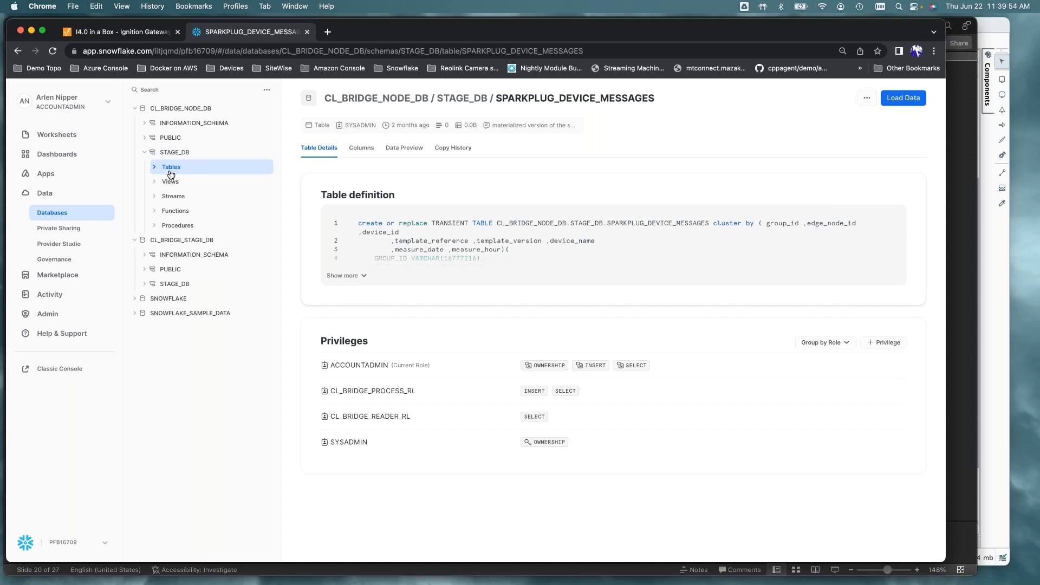
pyautogui.moveTo(157, 121)
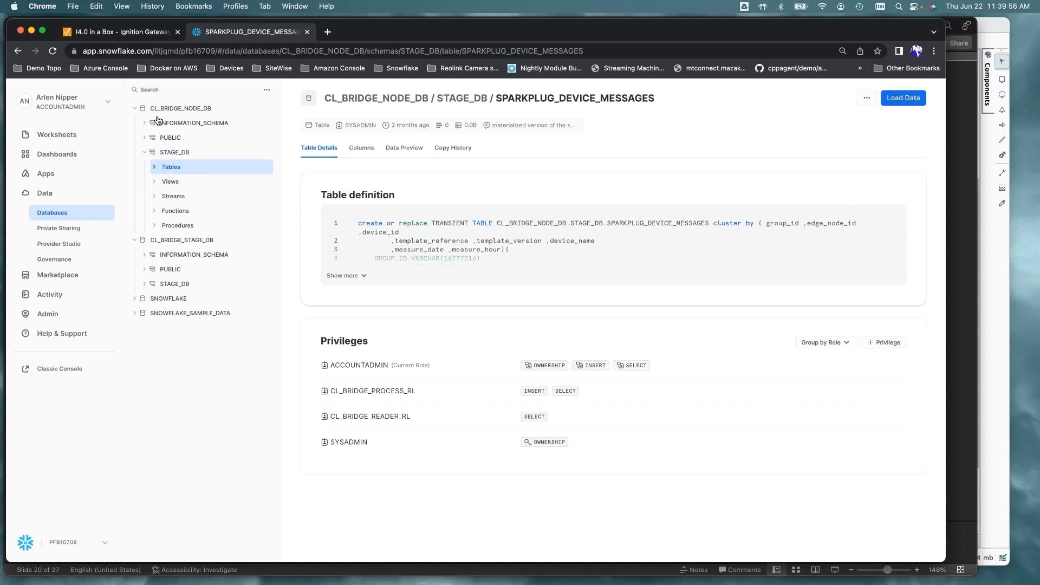
# Review the Smart Factory transmitter, then enable MQTT Transmission and save
pyautogui.click(116, 32)
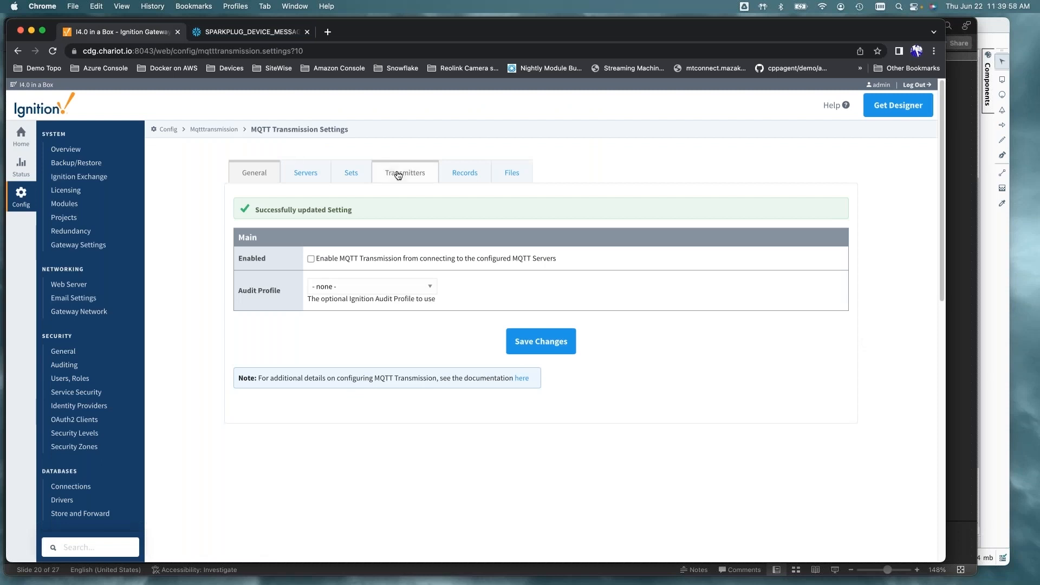
pyautogui.click(405, 173)
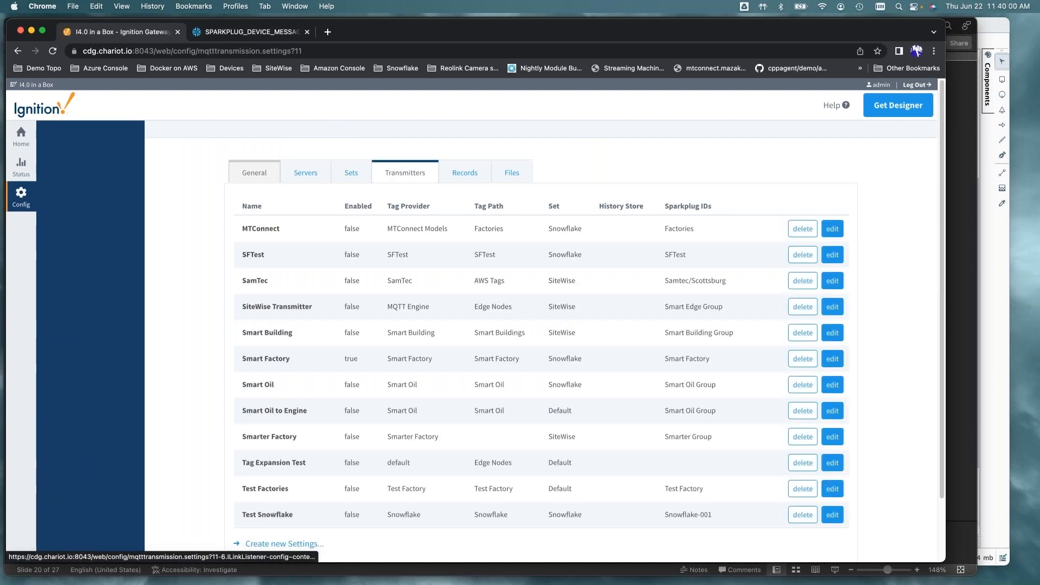
pyautogui.click(21, 196)
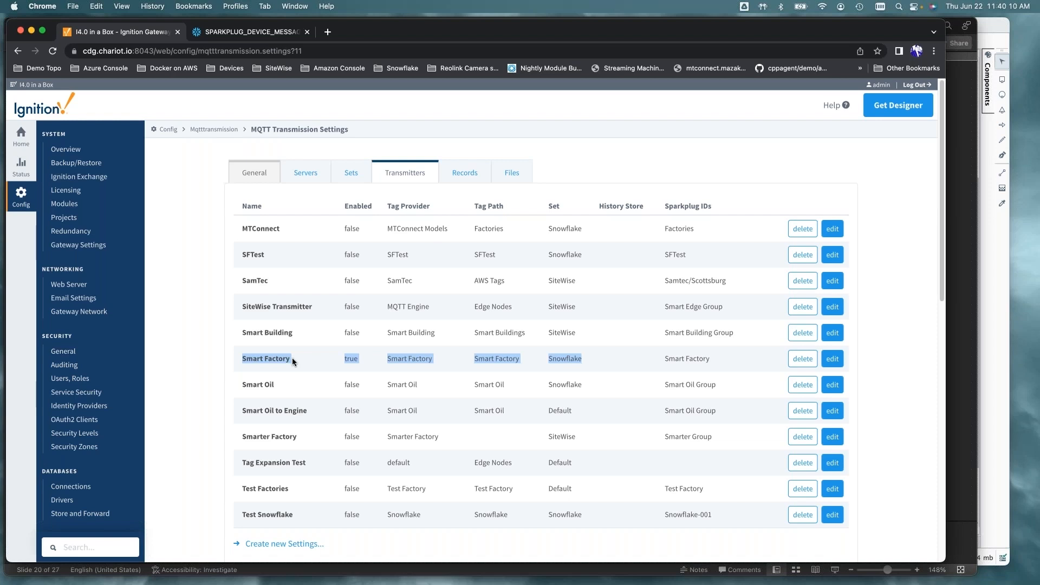
pyautogui.moveTo(525, 359)
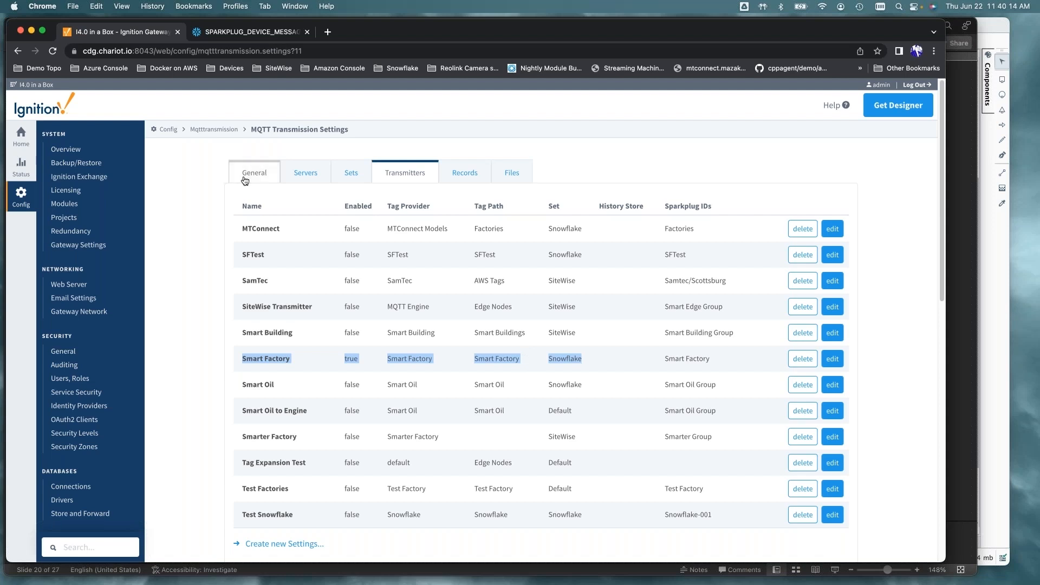
pyautogui.click(254, 173)
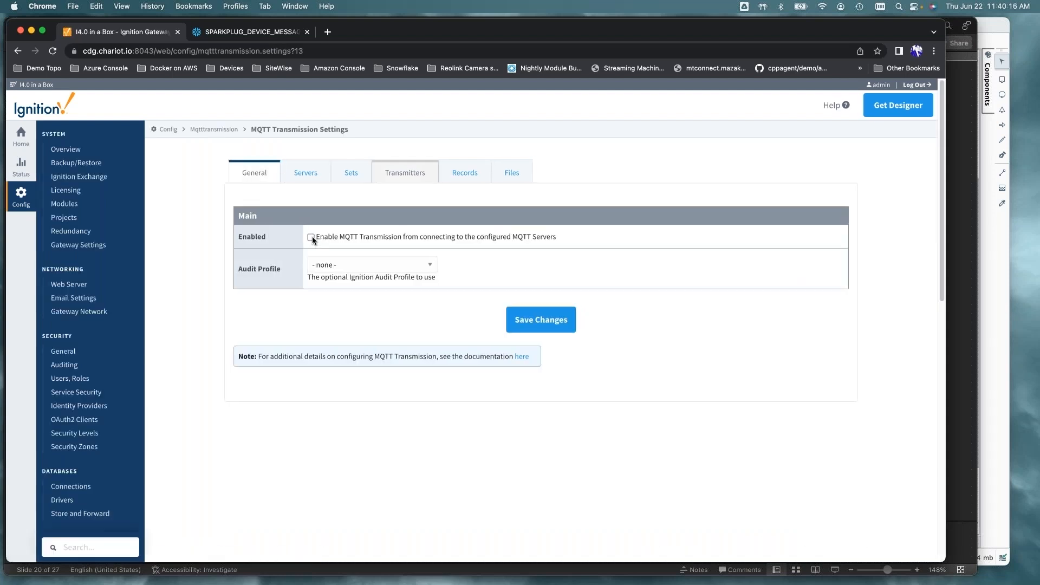
pyautogui.click(311, 237)
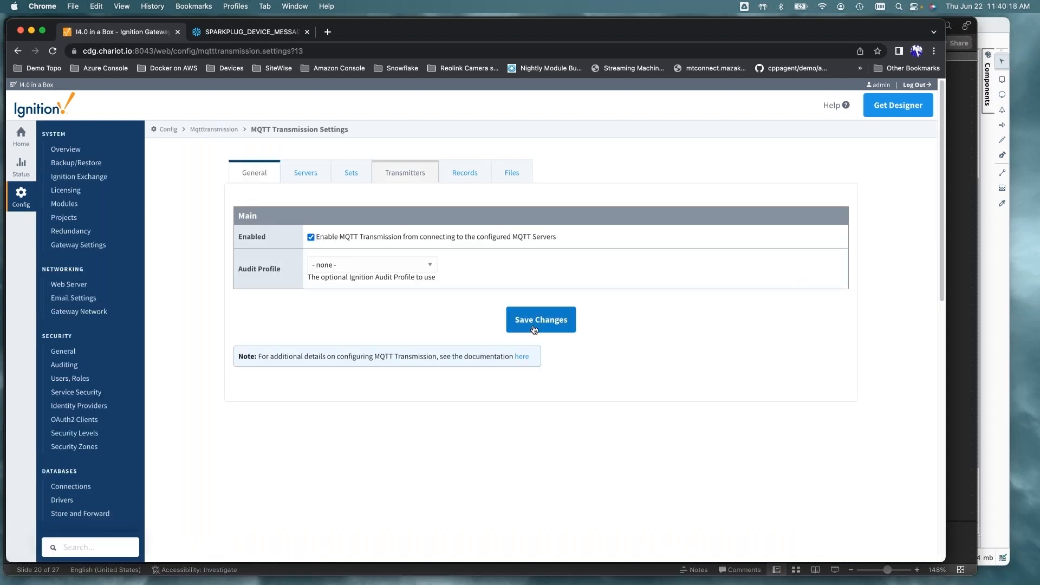
pyautogui.click(540, 319)
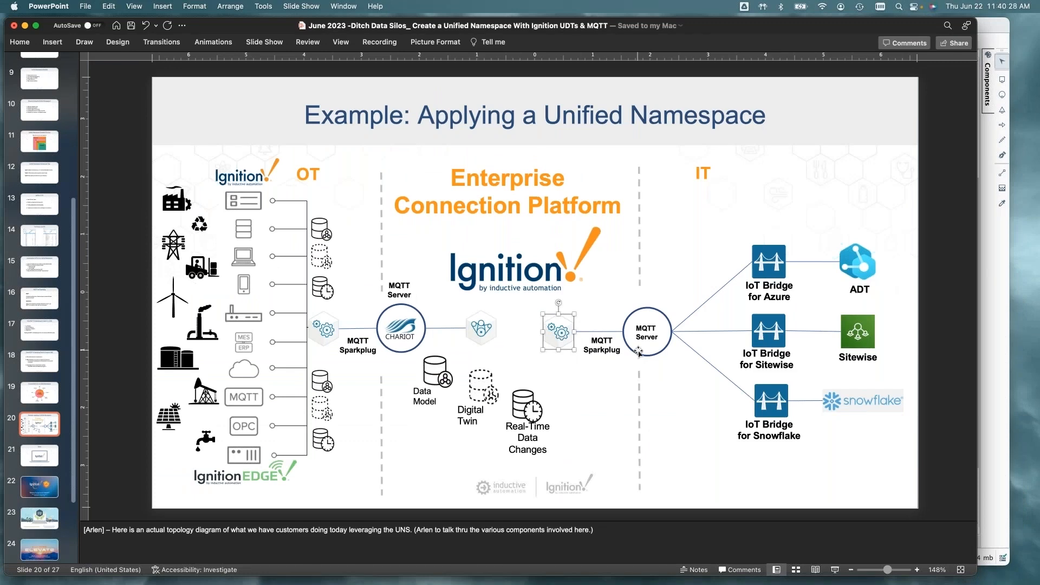
pyautogui.moveTo(768, 413)
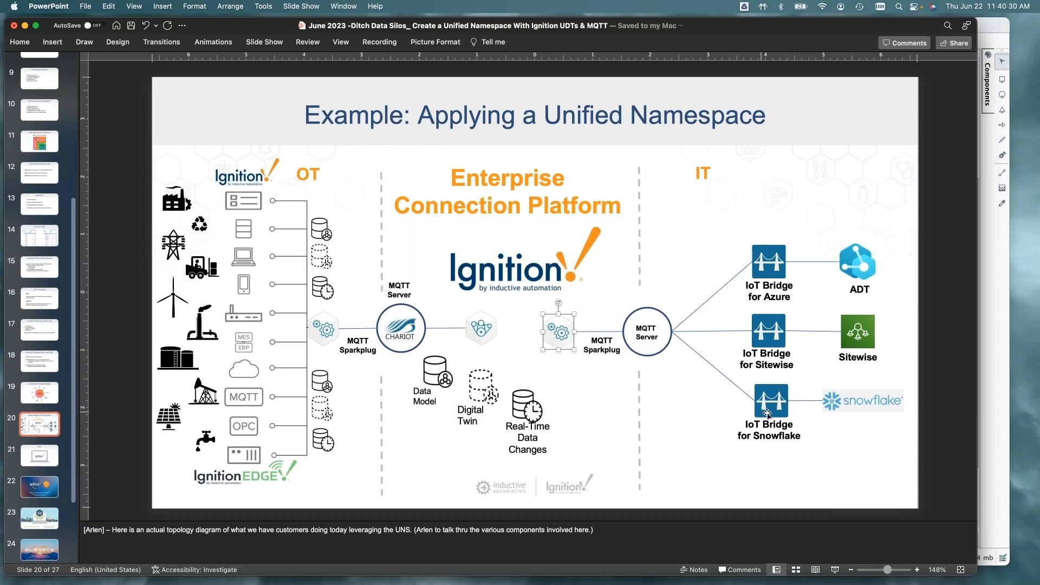
pyautogui.click(768, 403)
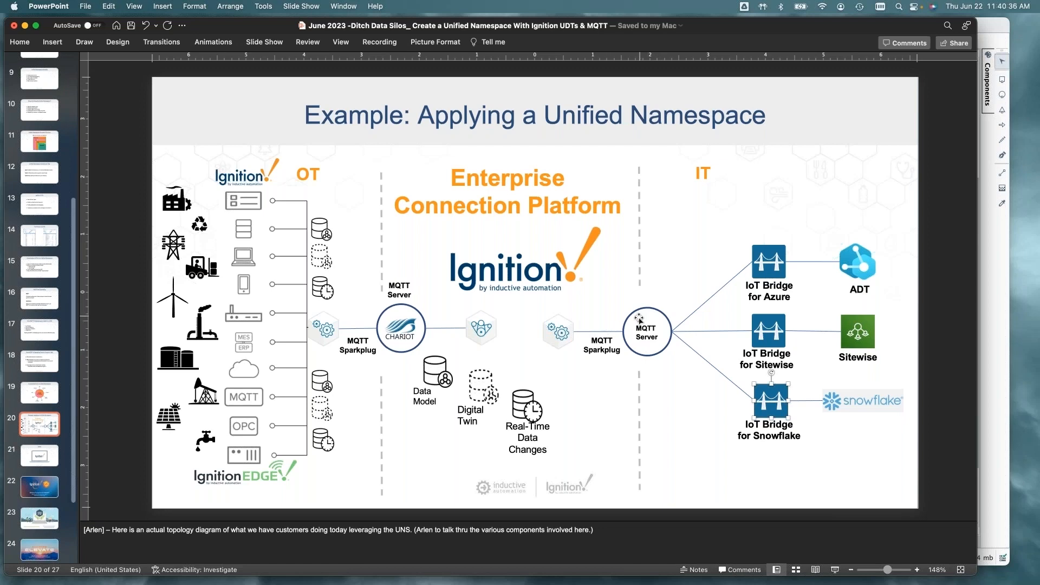
pyautogui.moveTo(881, 337)
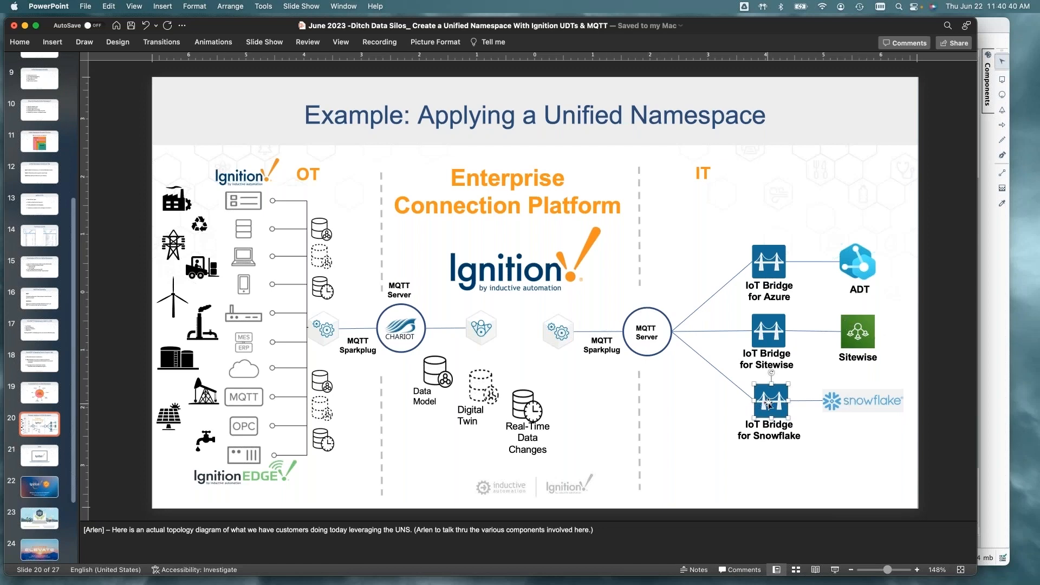
pyautogui.moveTo(635, 343)
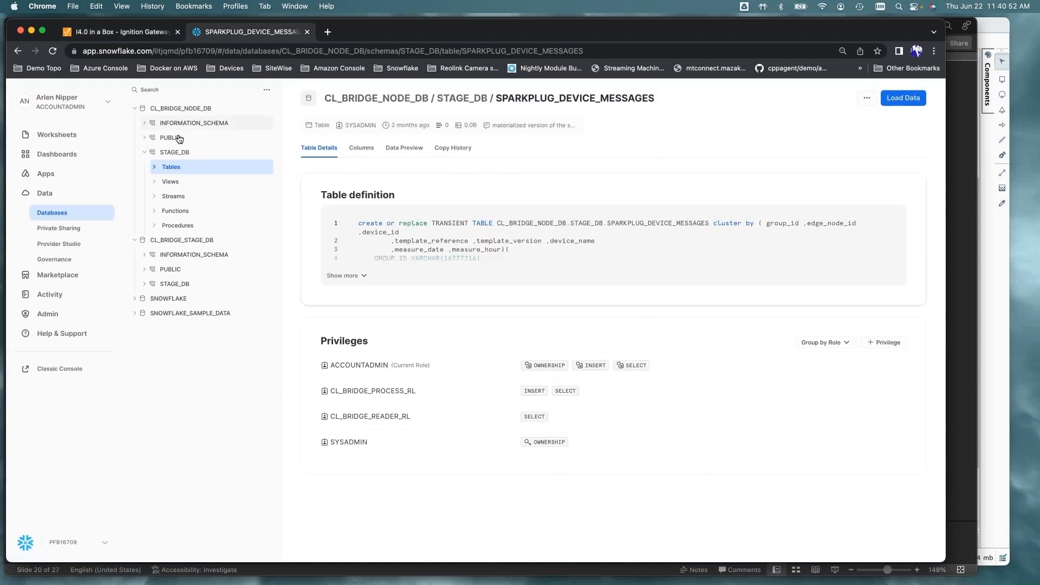
# Refresh the object tree, expand NB_SMART_FACTORY, and expand STAGE_DB's Views folder
pyautogui.click(266, 90)
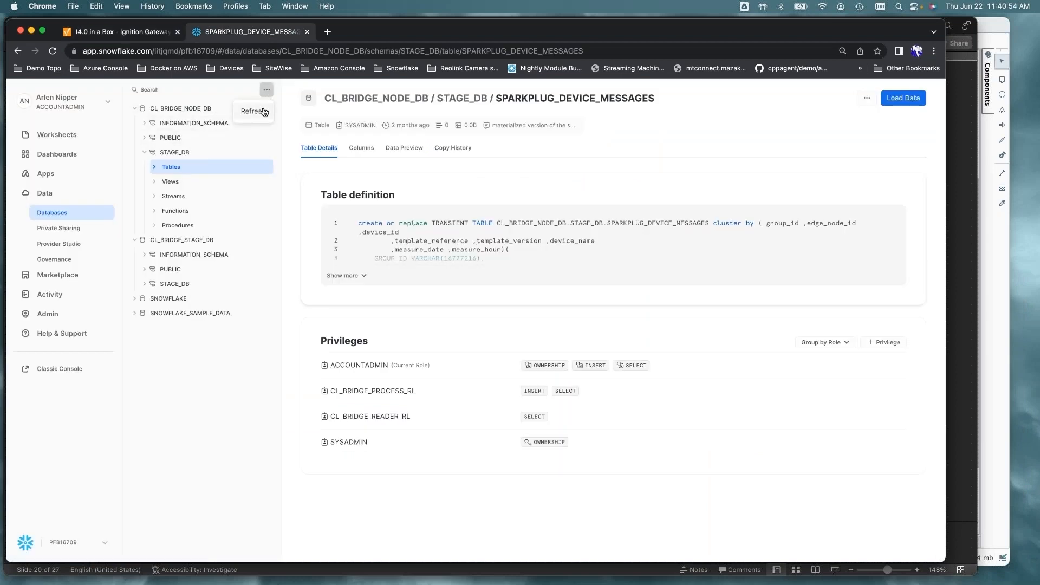
pyautogui.click(254, 110)
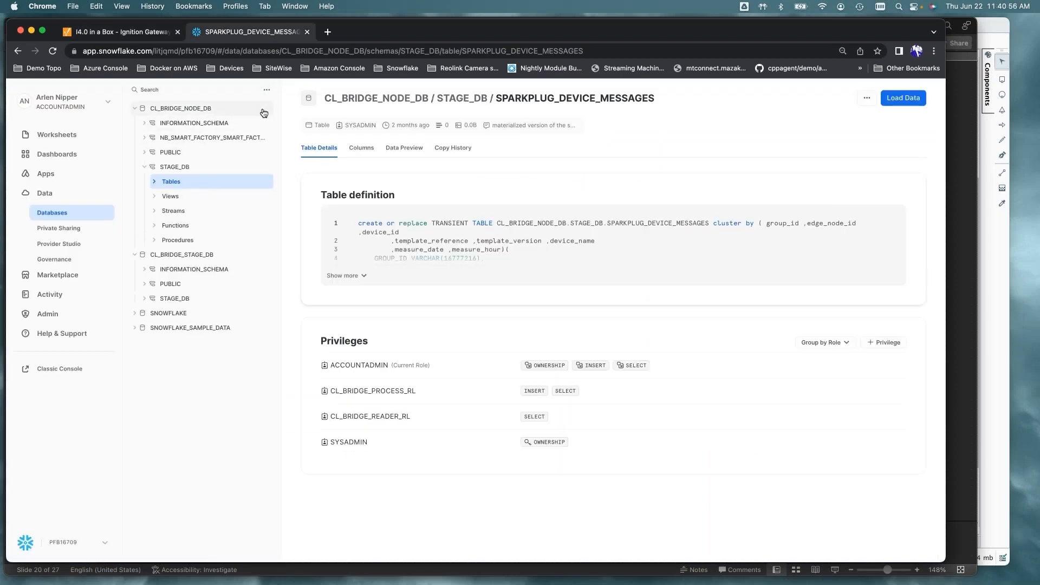
pyautogui.moveTo(145, 140)
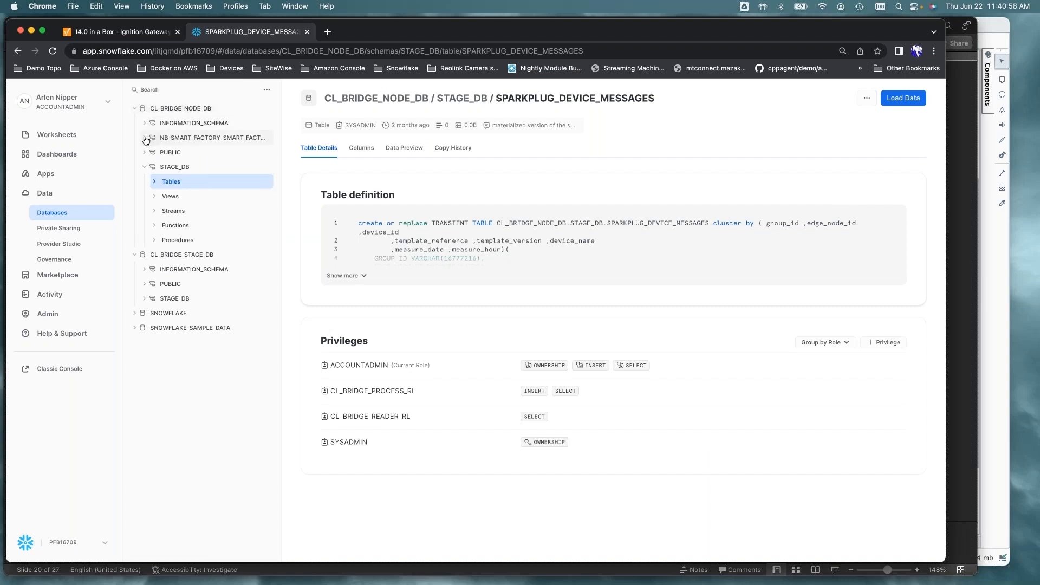
pyautogui.click(144, 139)
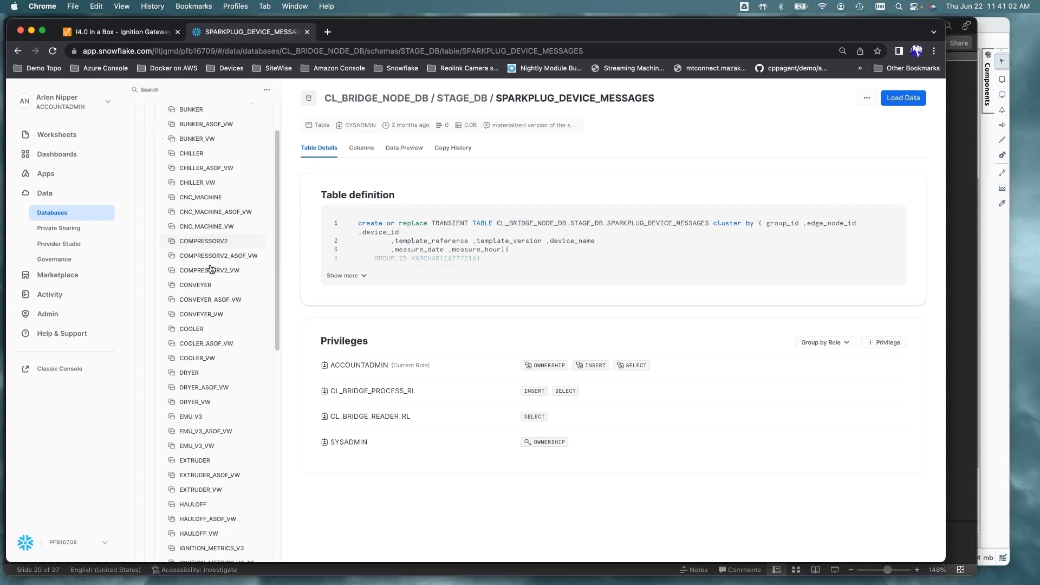
pyautogui.scroll(-3)
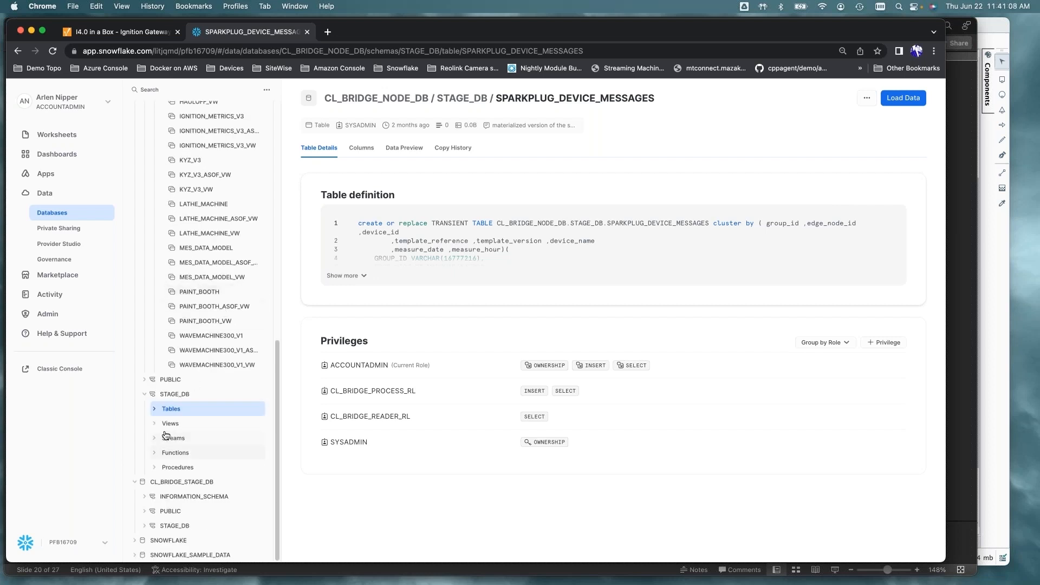
pyautogui.click(170, 423)
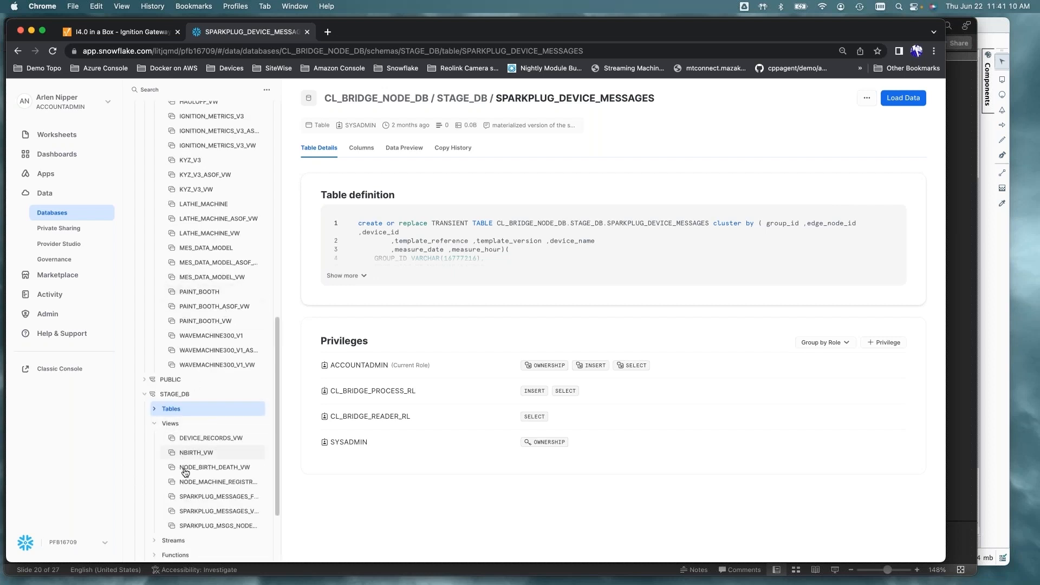
# Preview the rows of the NODE_MACHINE_REGISTRY_VW view
pyautogui.click(219, 482)
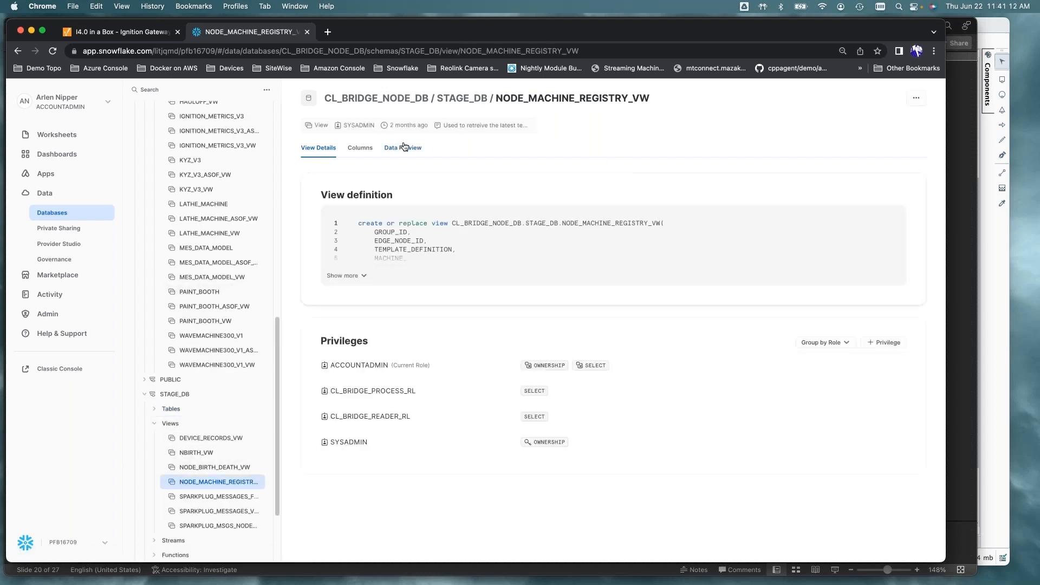
pyautogui.click(403, 148)
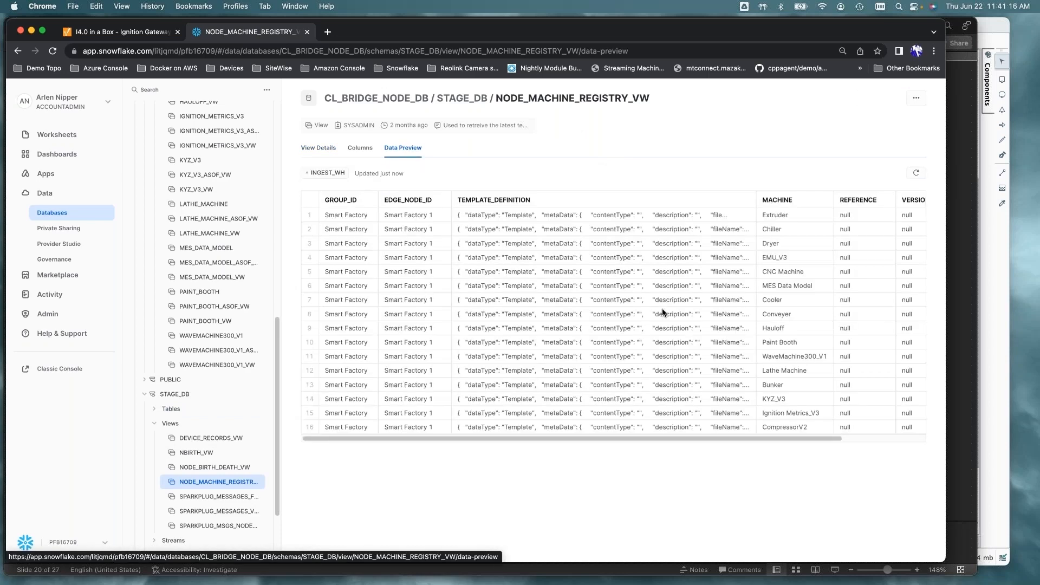
pyautogui.hscroll(3)
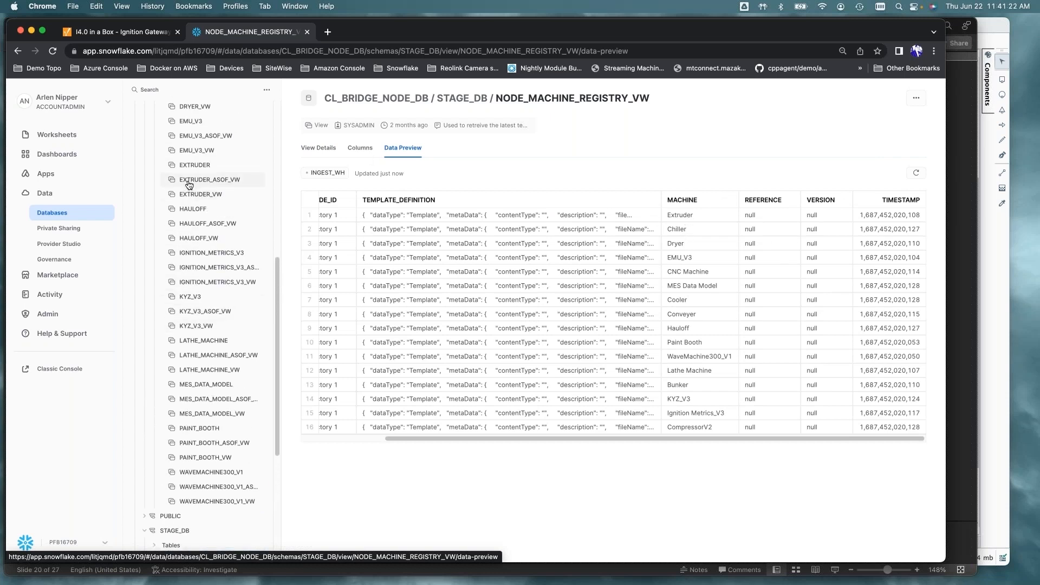
# Preview EXTRUDER_ASOF_VW and scroll across its Extruder07 sensor columns
pyautogui.click(210, 180)
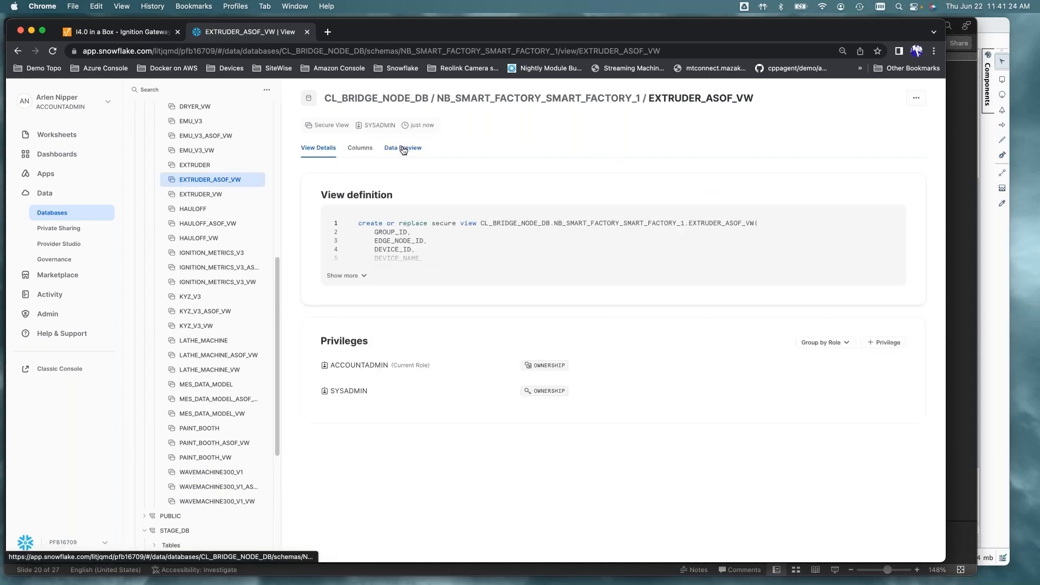
pyautogui.click(403, 147)
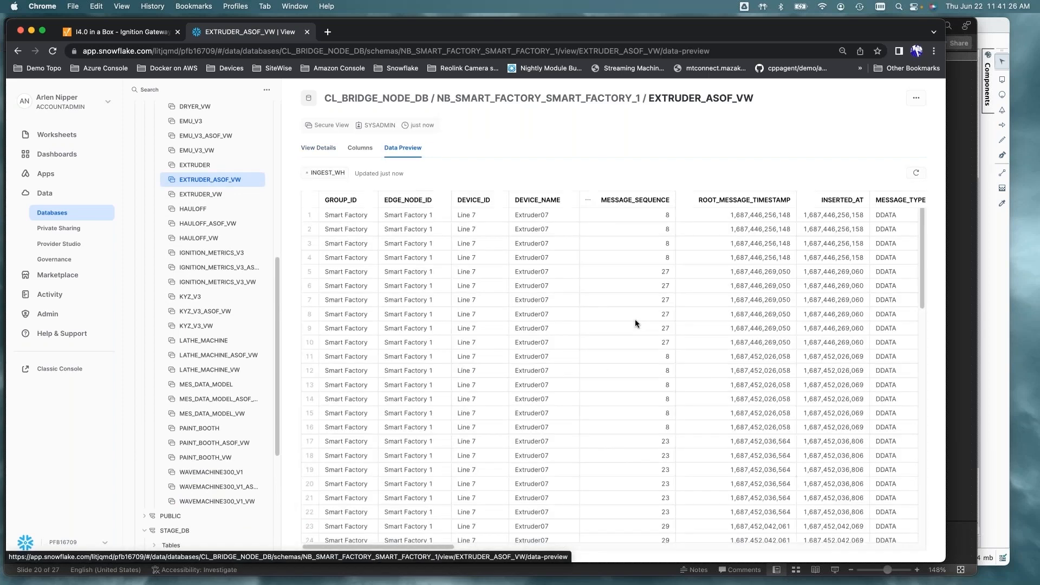
pyautogui.hscroll(3)
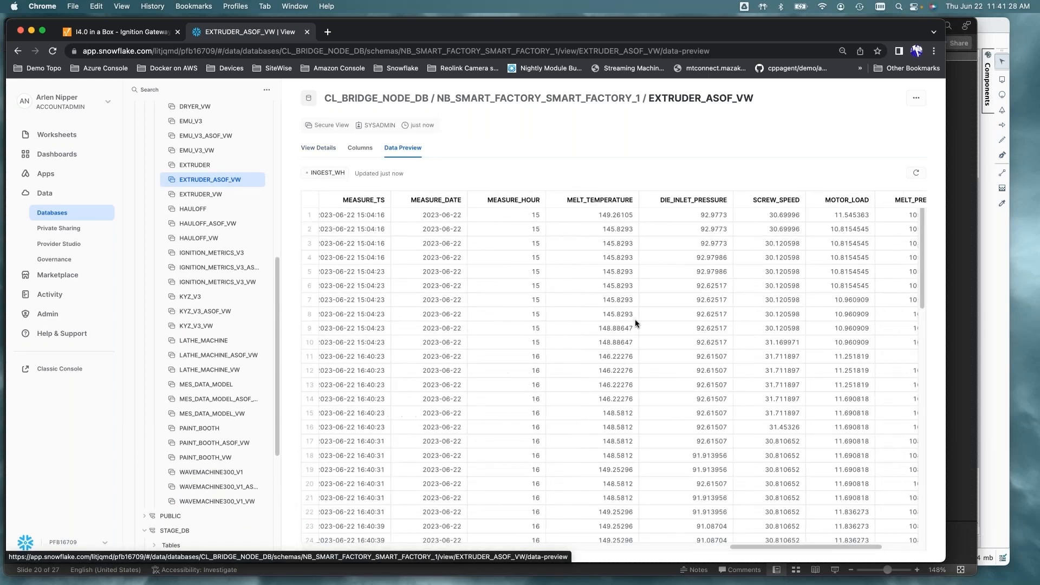
pyautogui.hscroll(3)
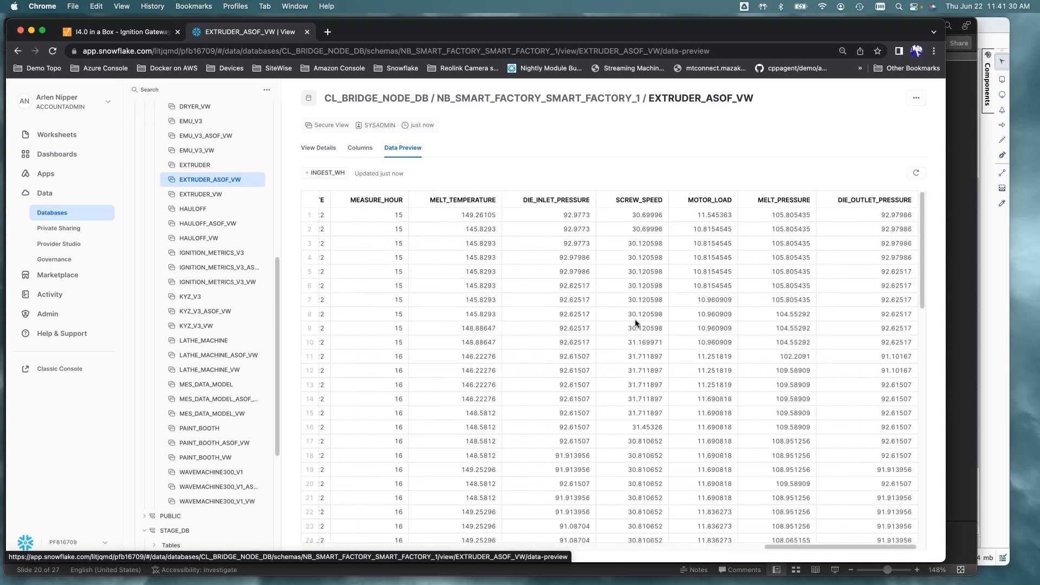